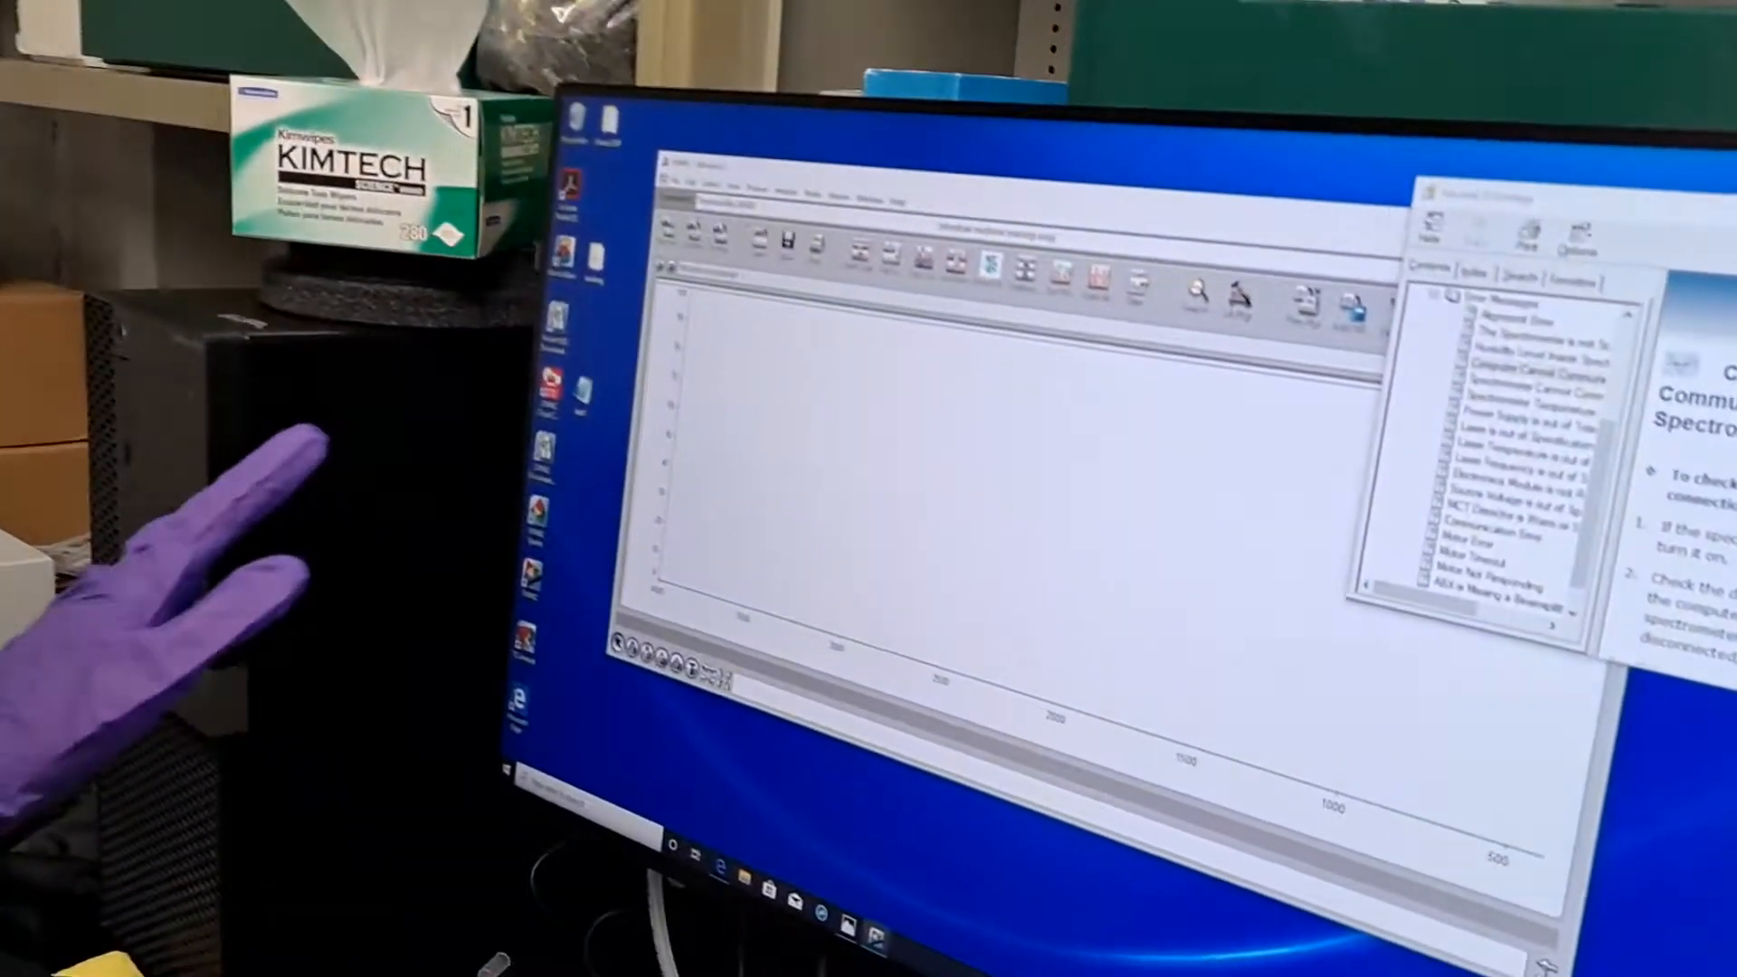
- Collect a background scan and display its near-infrared single-beam curve with water-vapor features near 5300 cm⁻¹
click(675, 168)
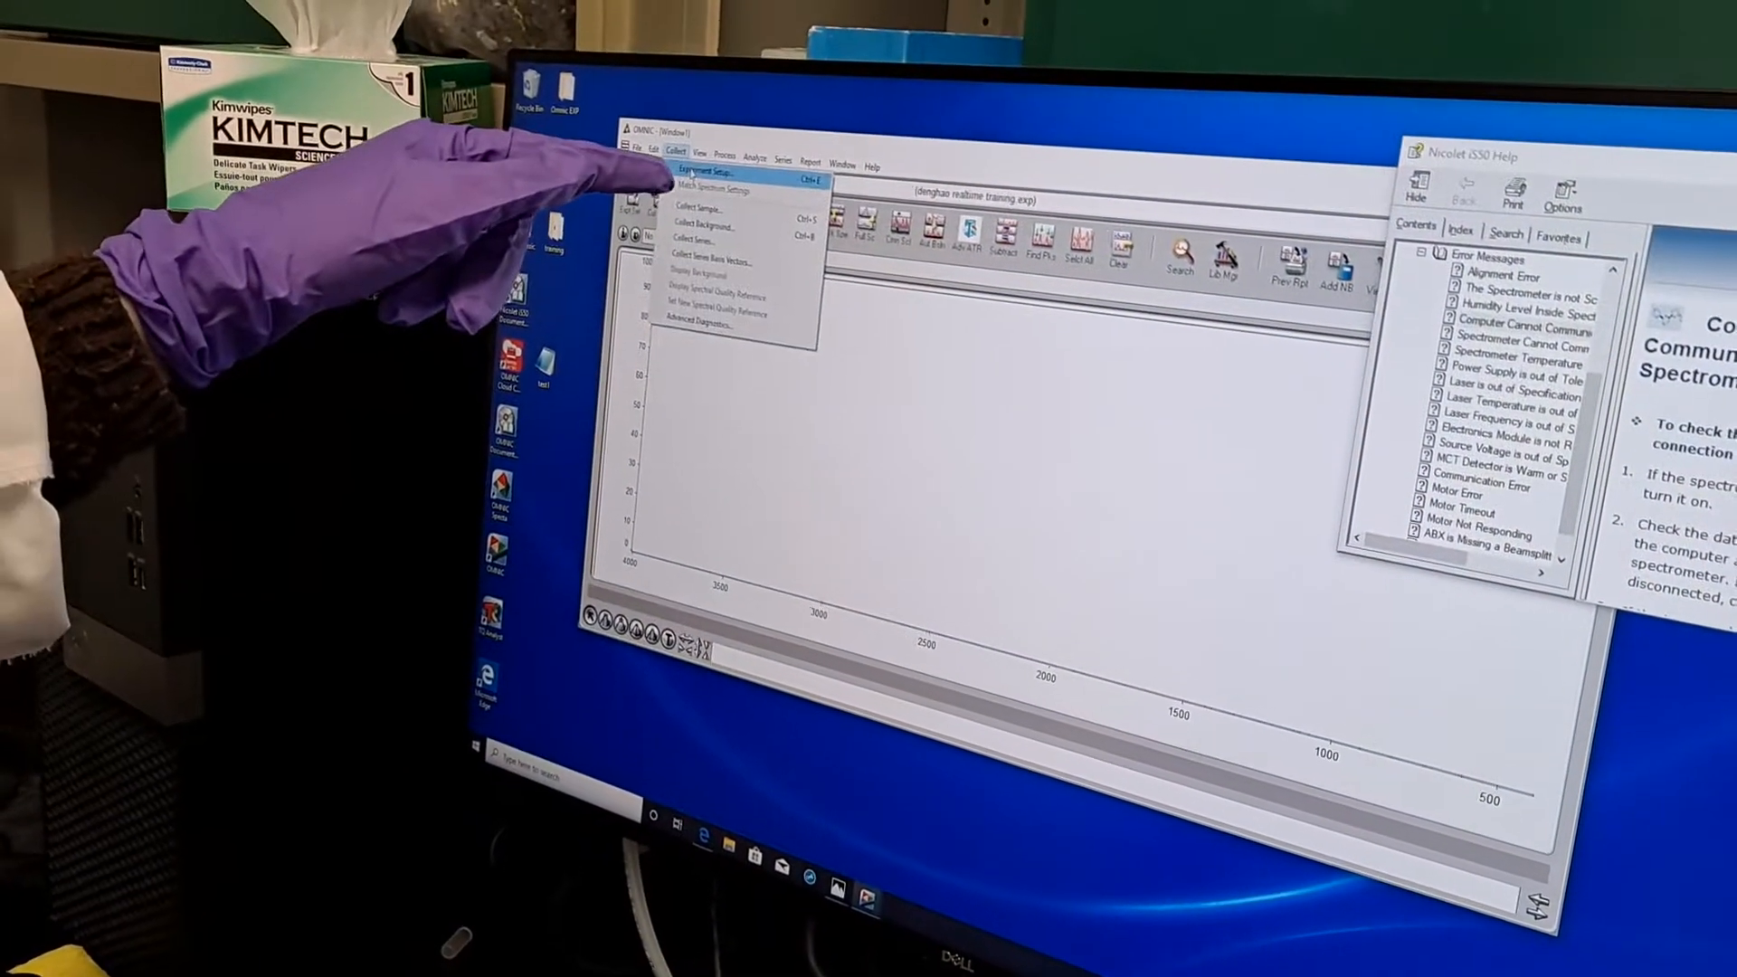
click(713, 174)
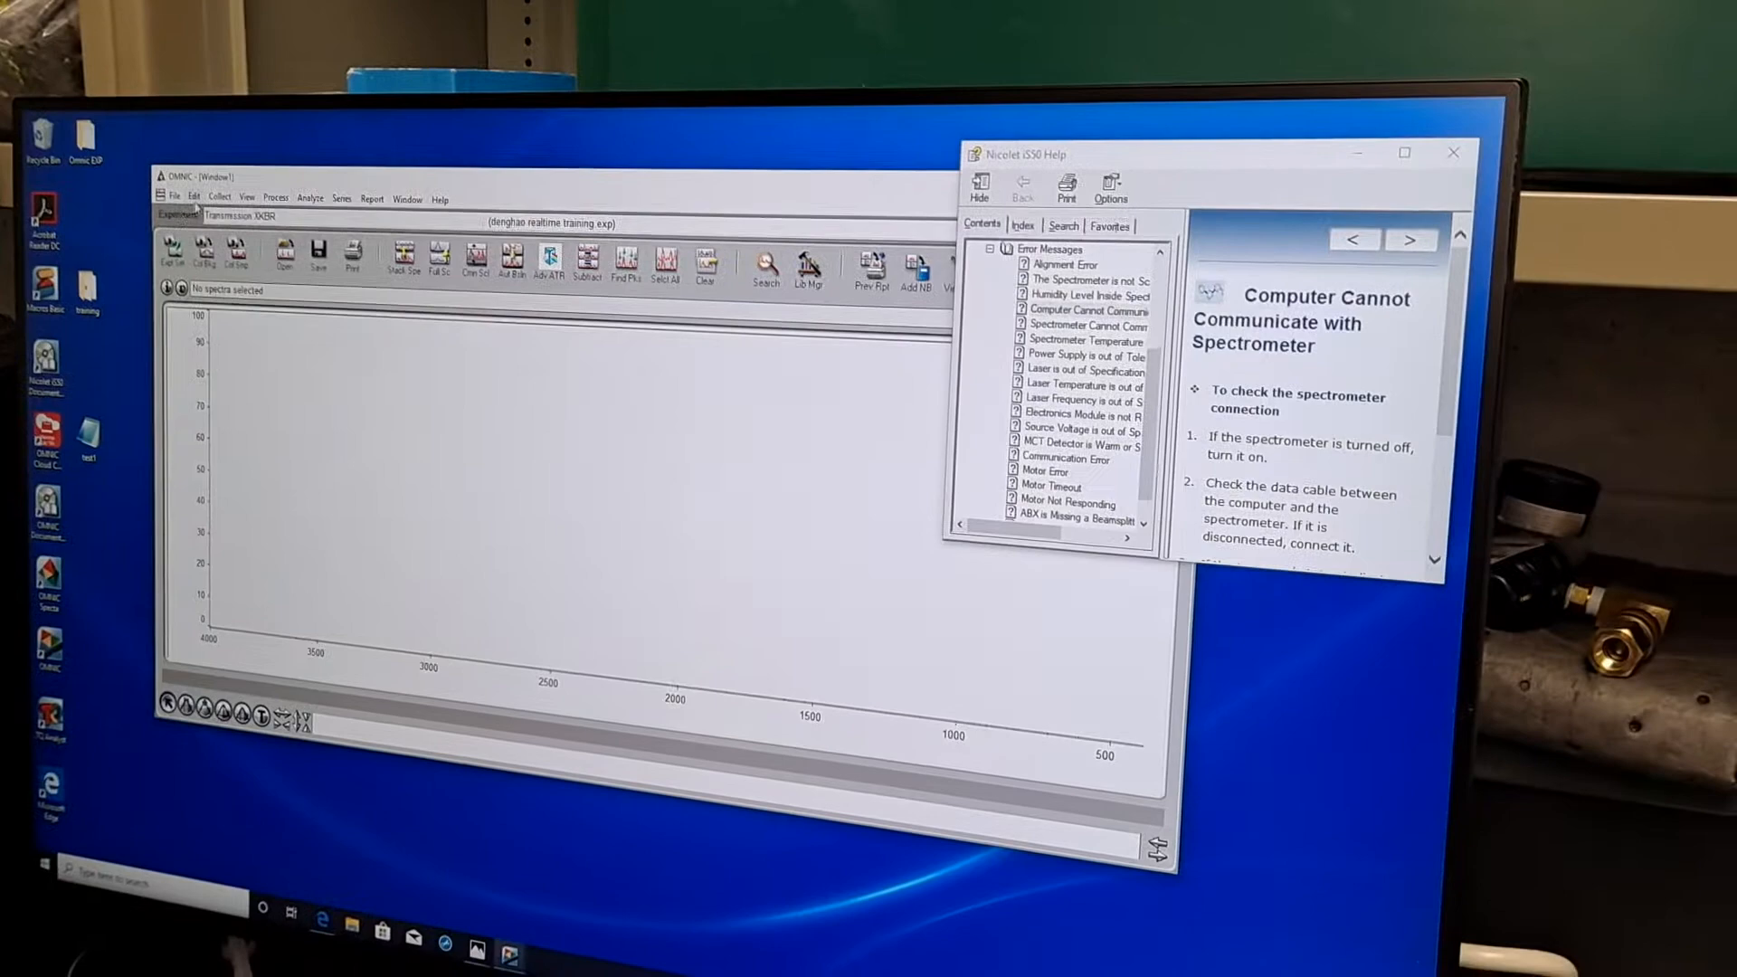
click(266, 221)
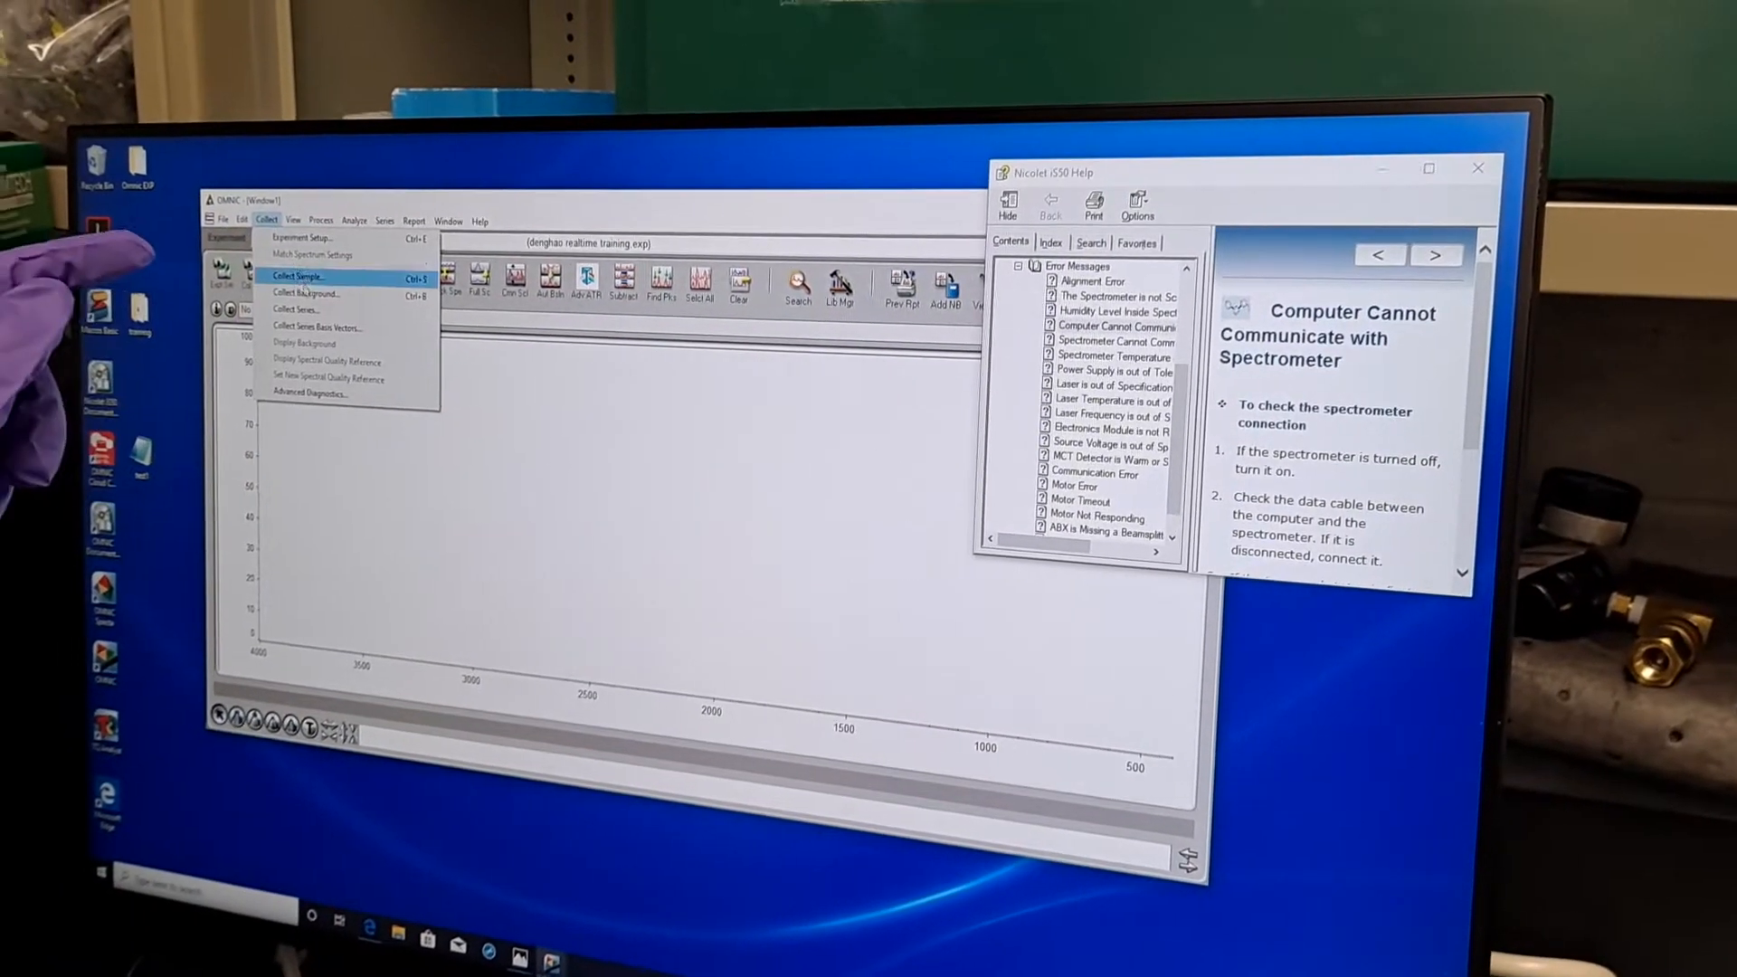
click(306, 292)
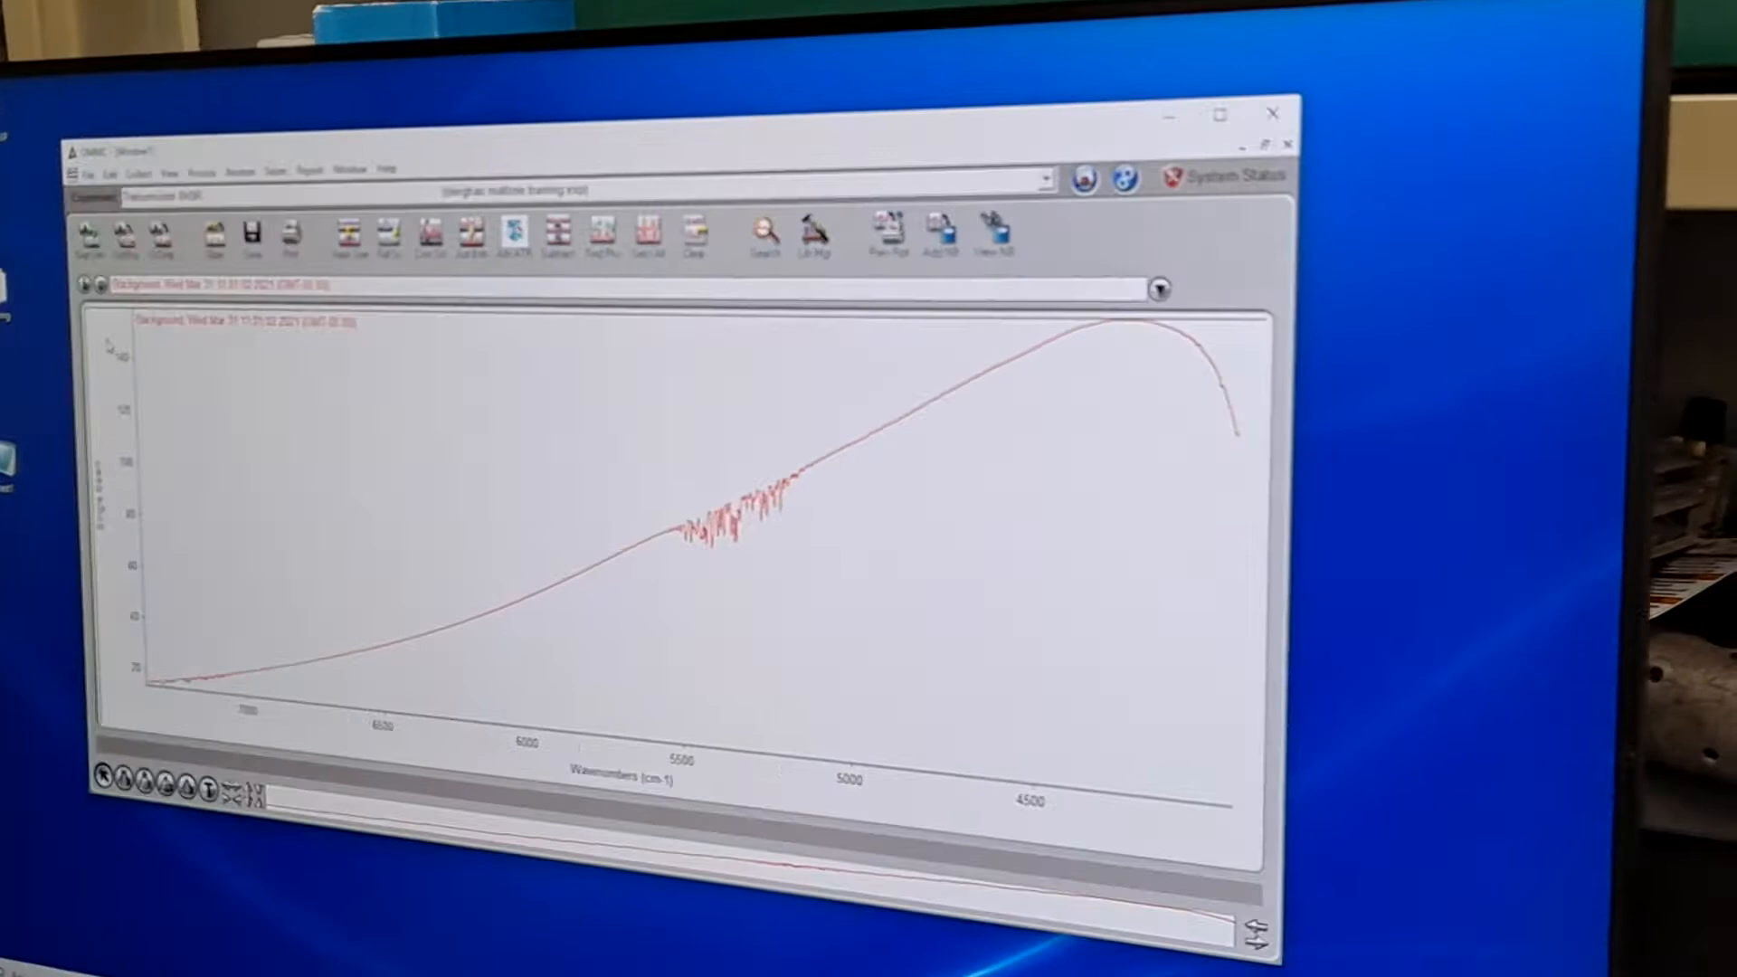
- Start a sample collection and title the spectrum with sjc2 conditions, date 3.31.21 and demo
click(139, 174)
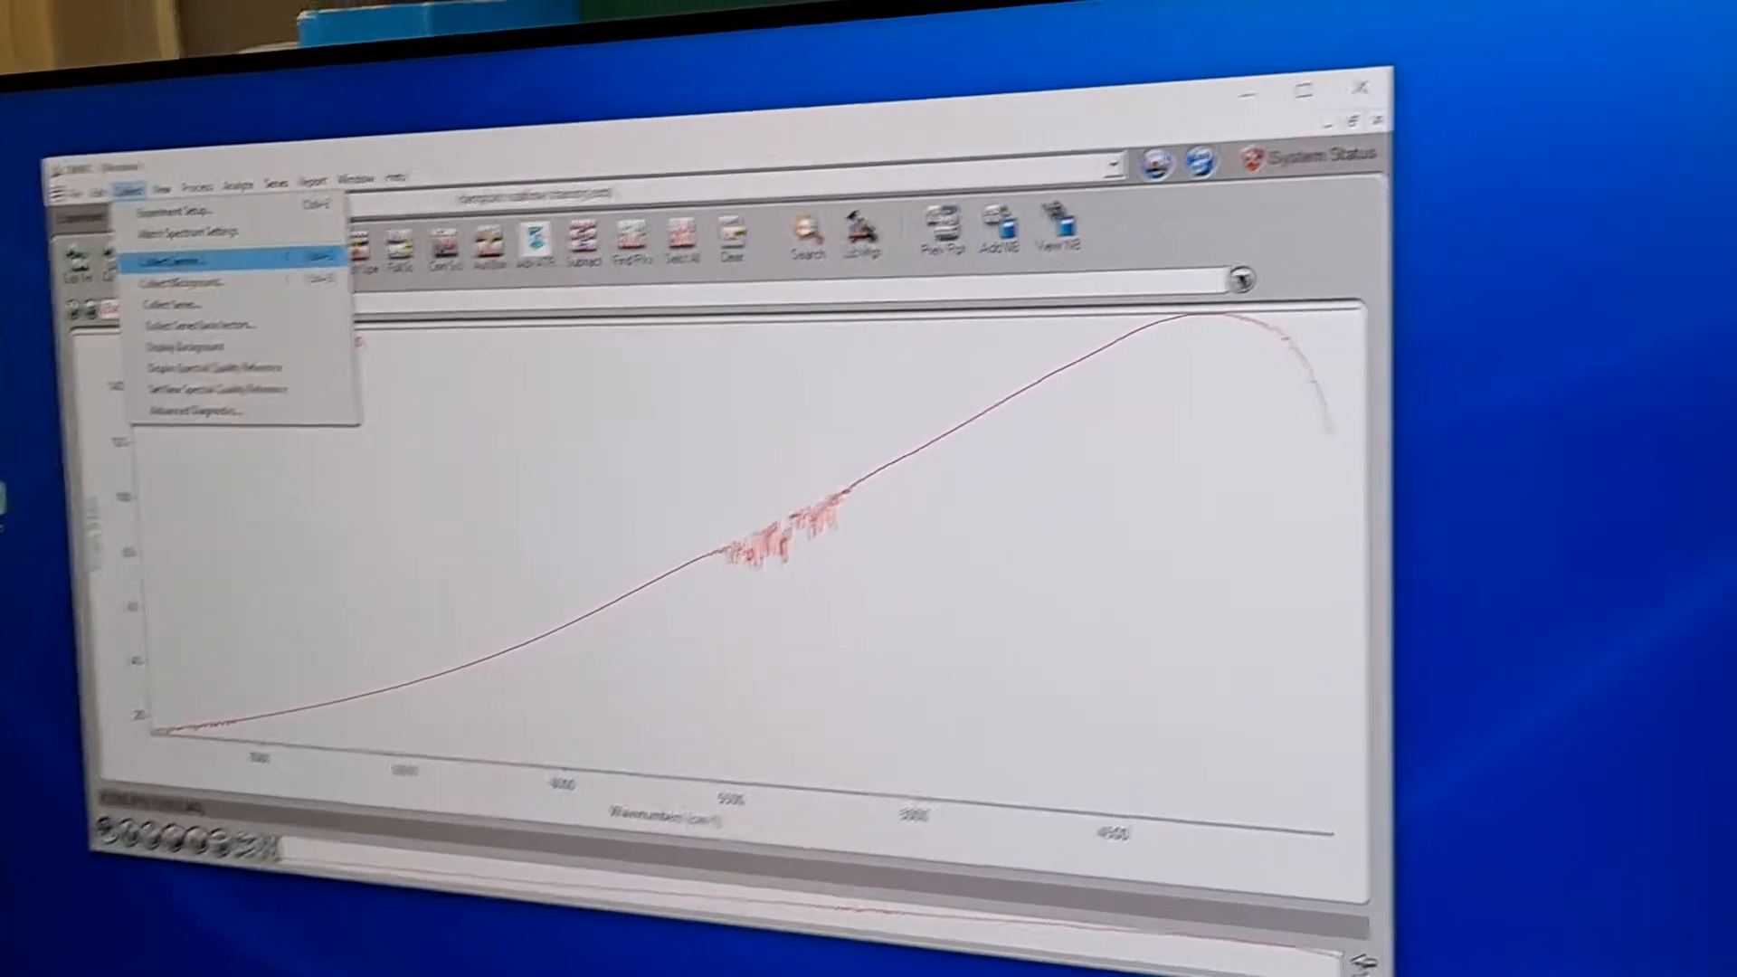
click(172, 257)
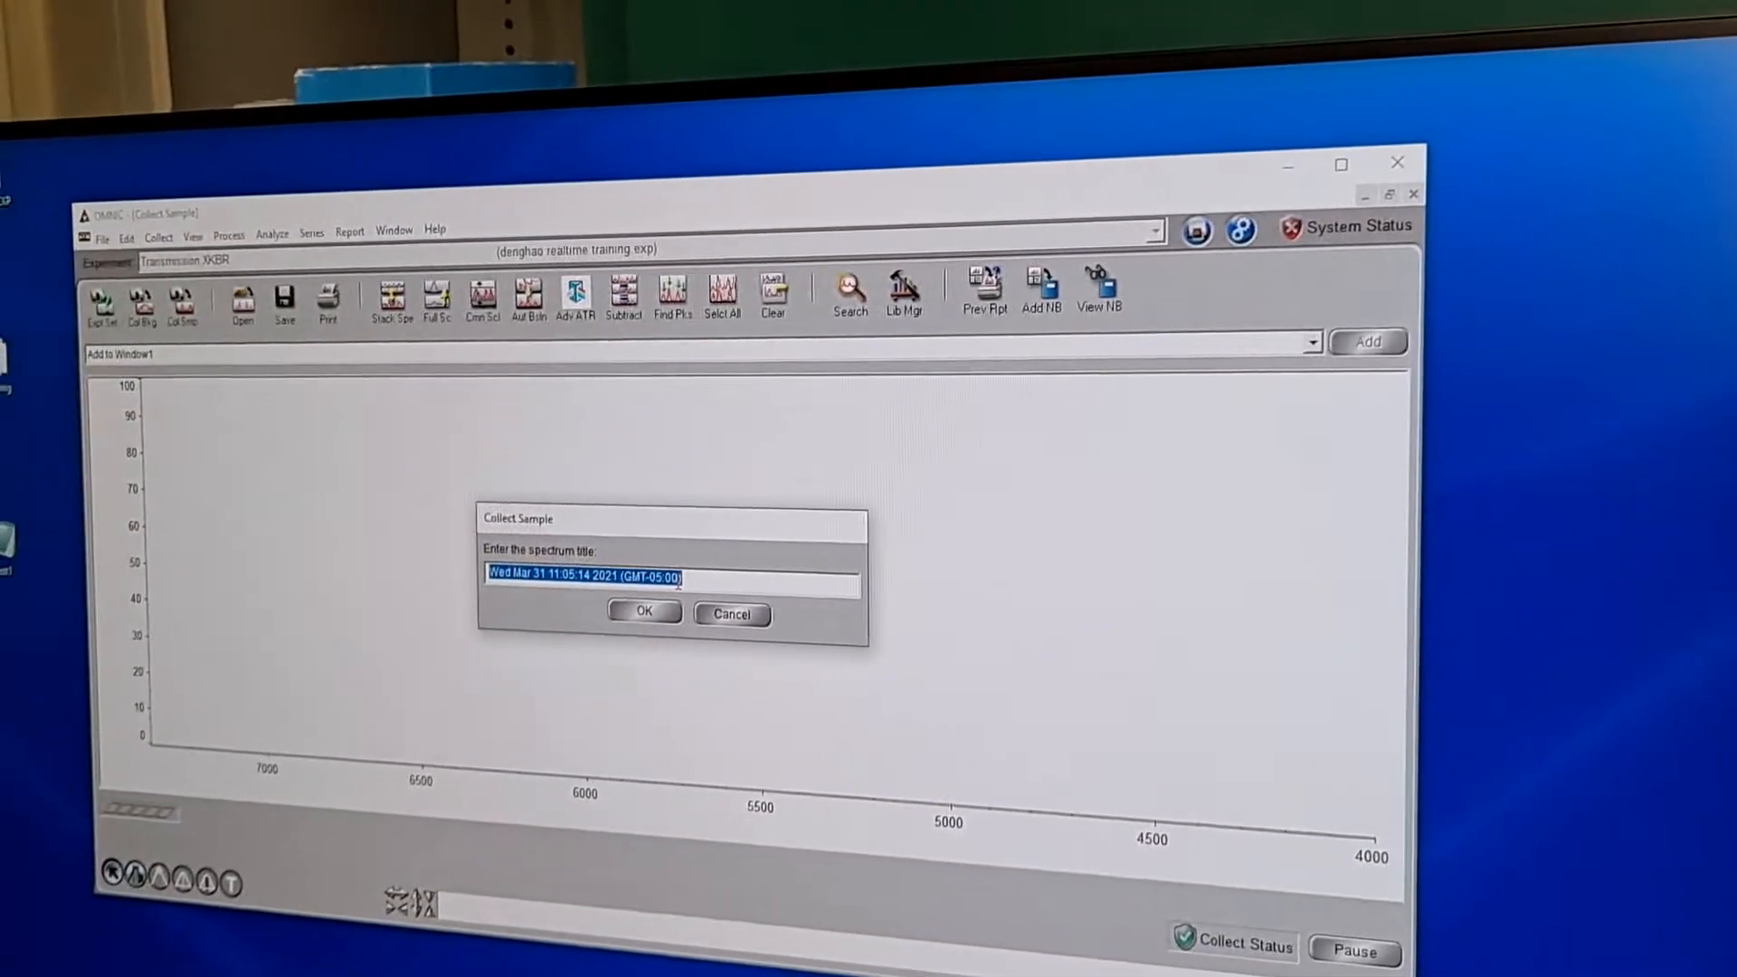
text(sjc2)
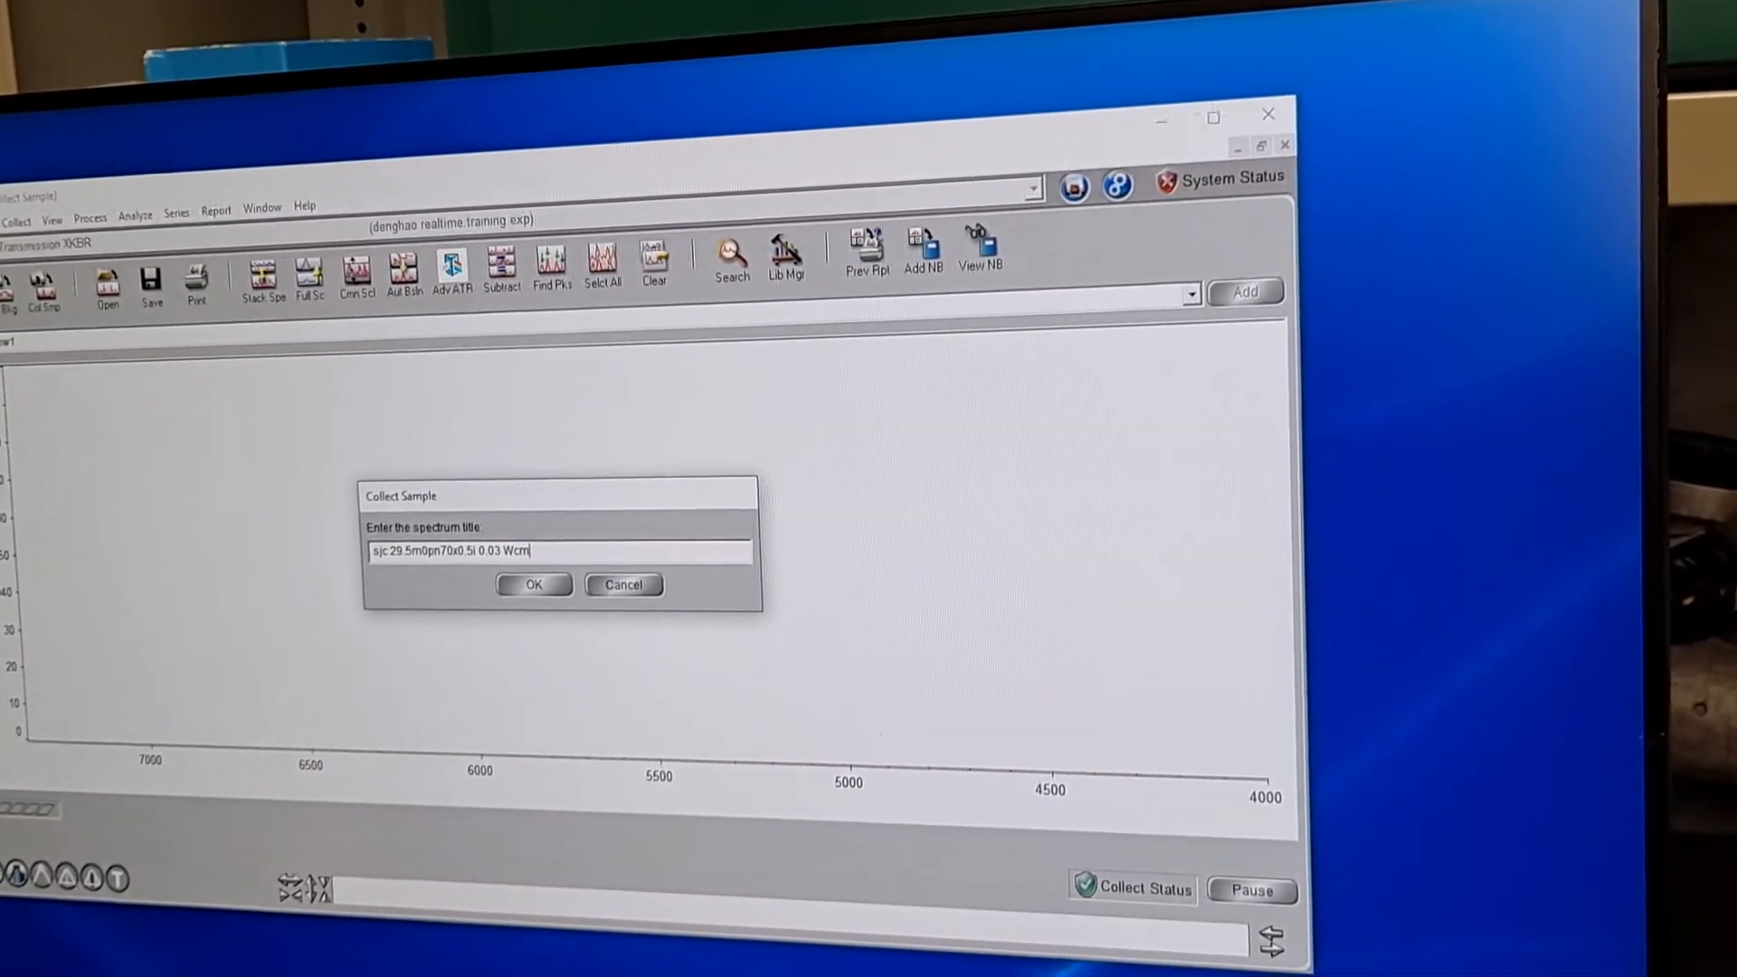
text(2)
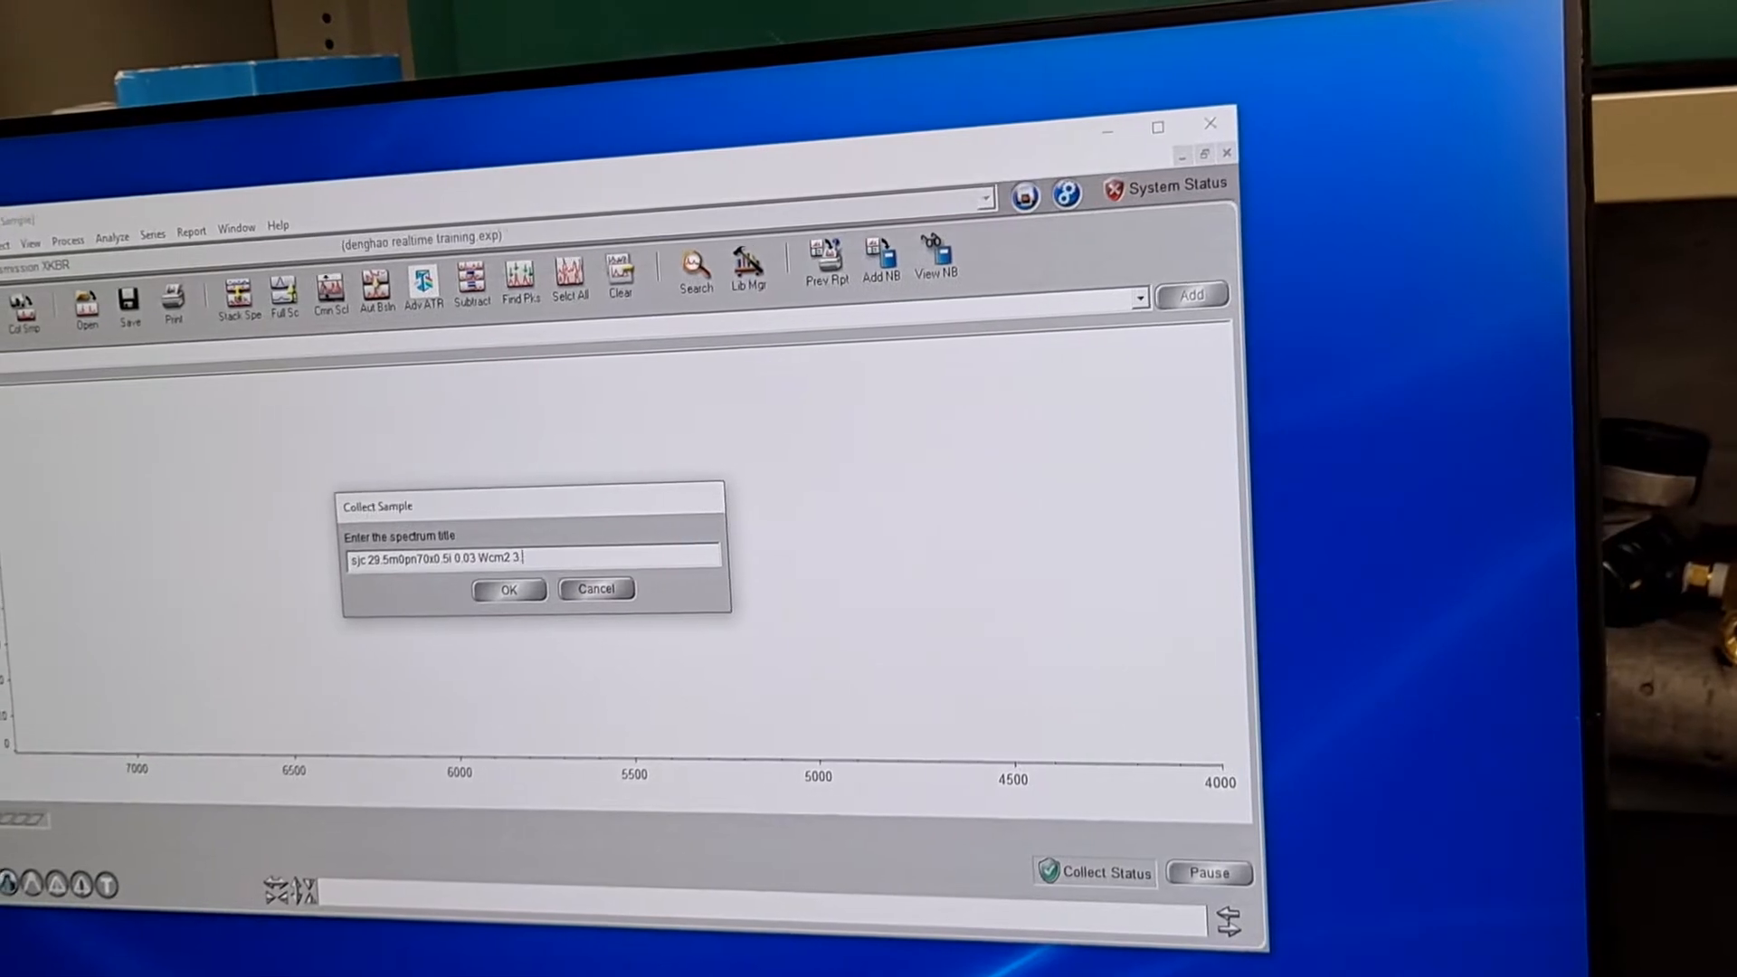
text(31.21)
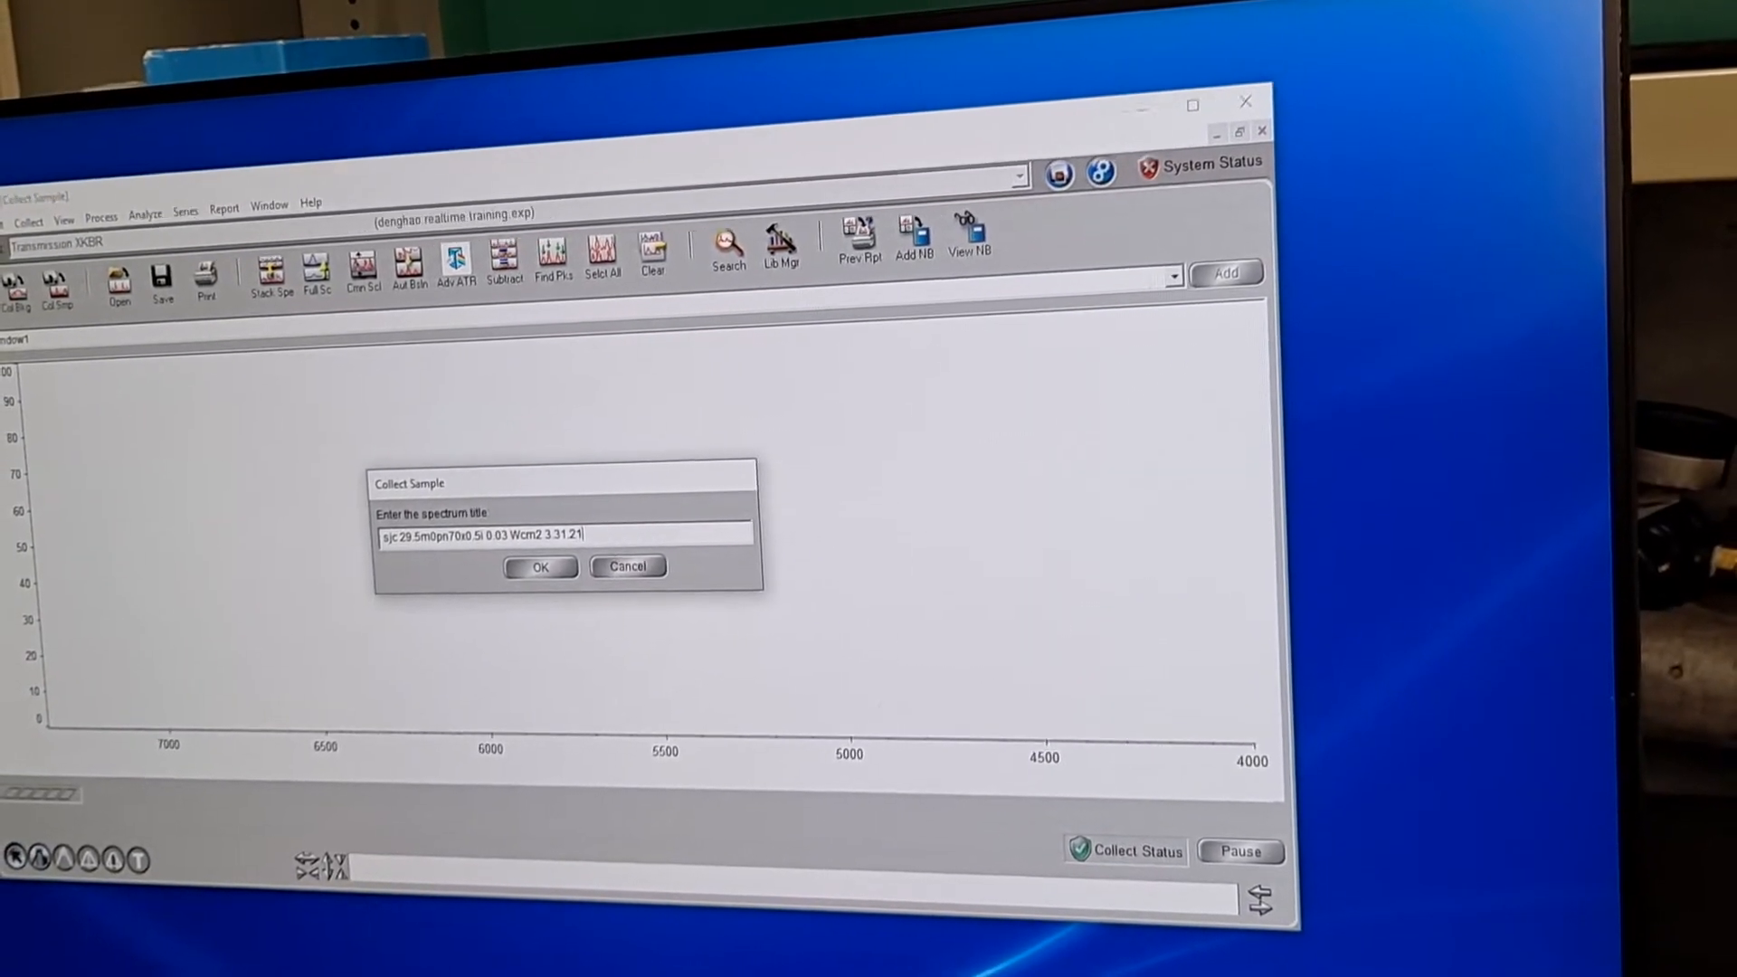
text(demo)
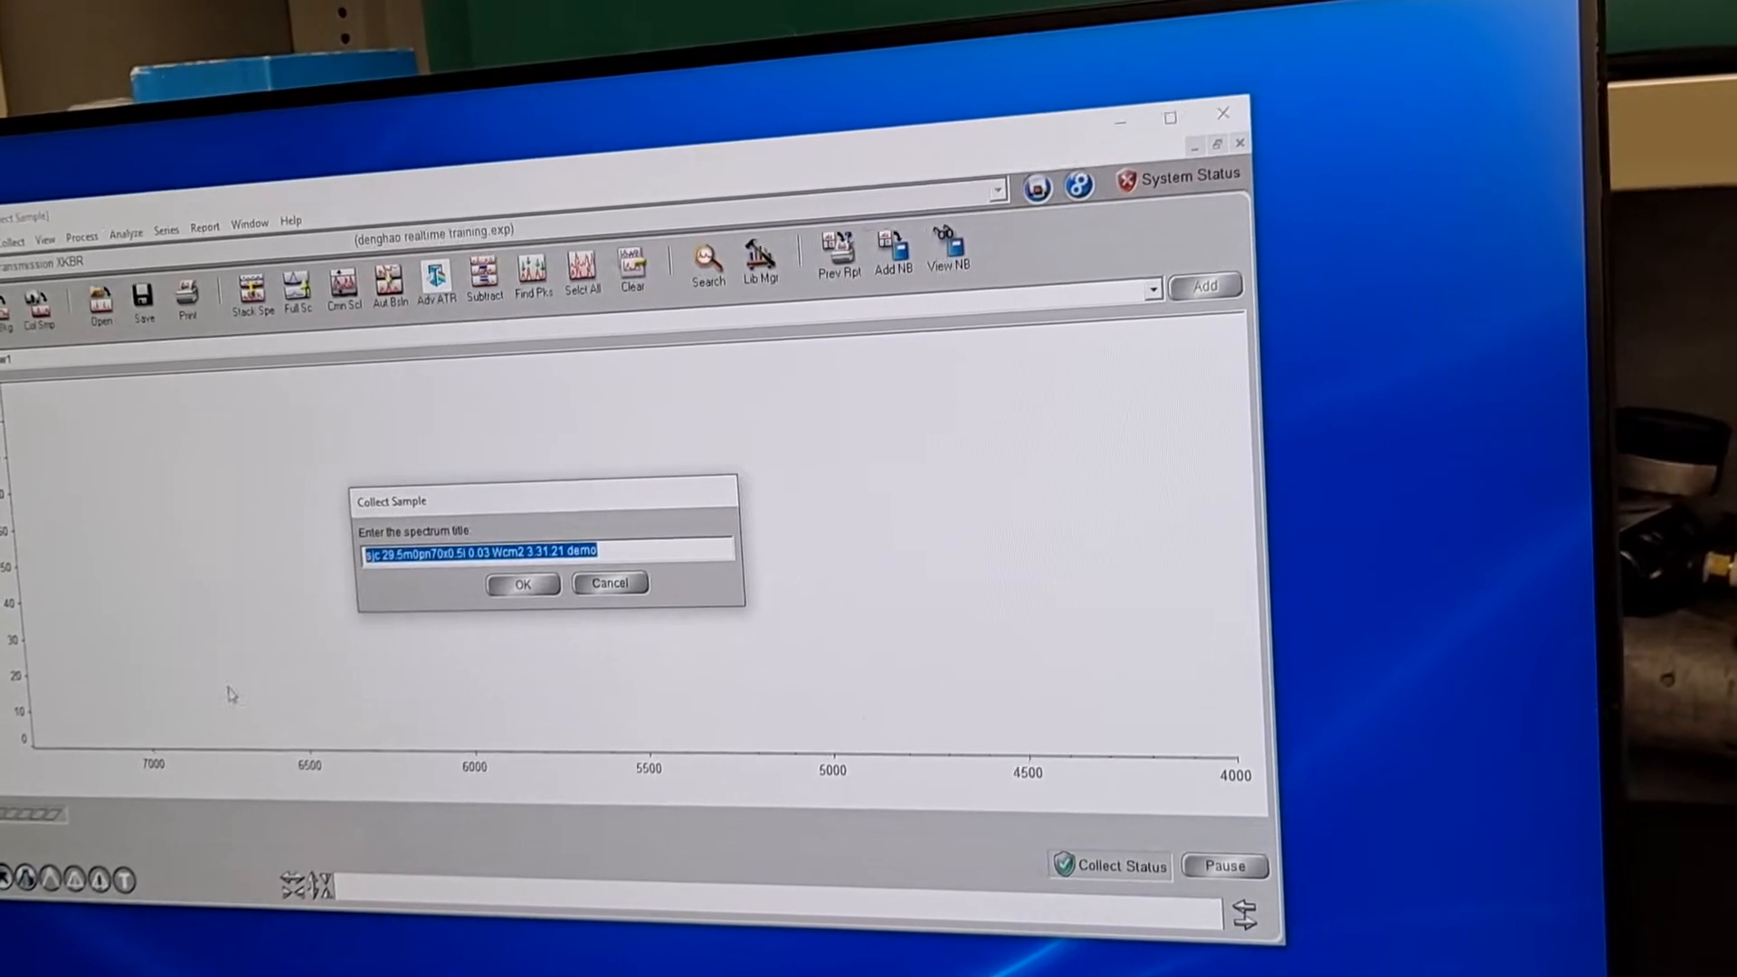
- Accept the spectrum title and confirm the sample is ready, collecting the absorbance spectrum
click(522, 583)
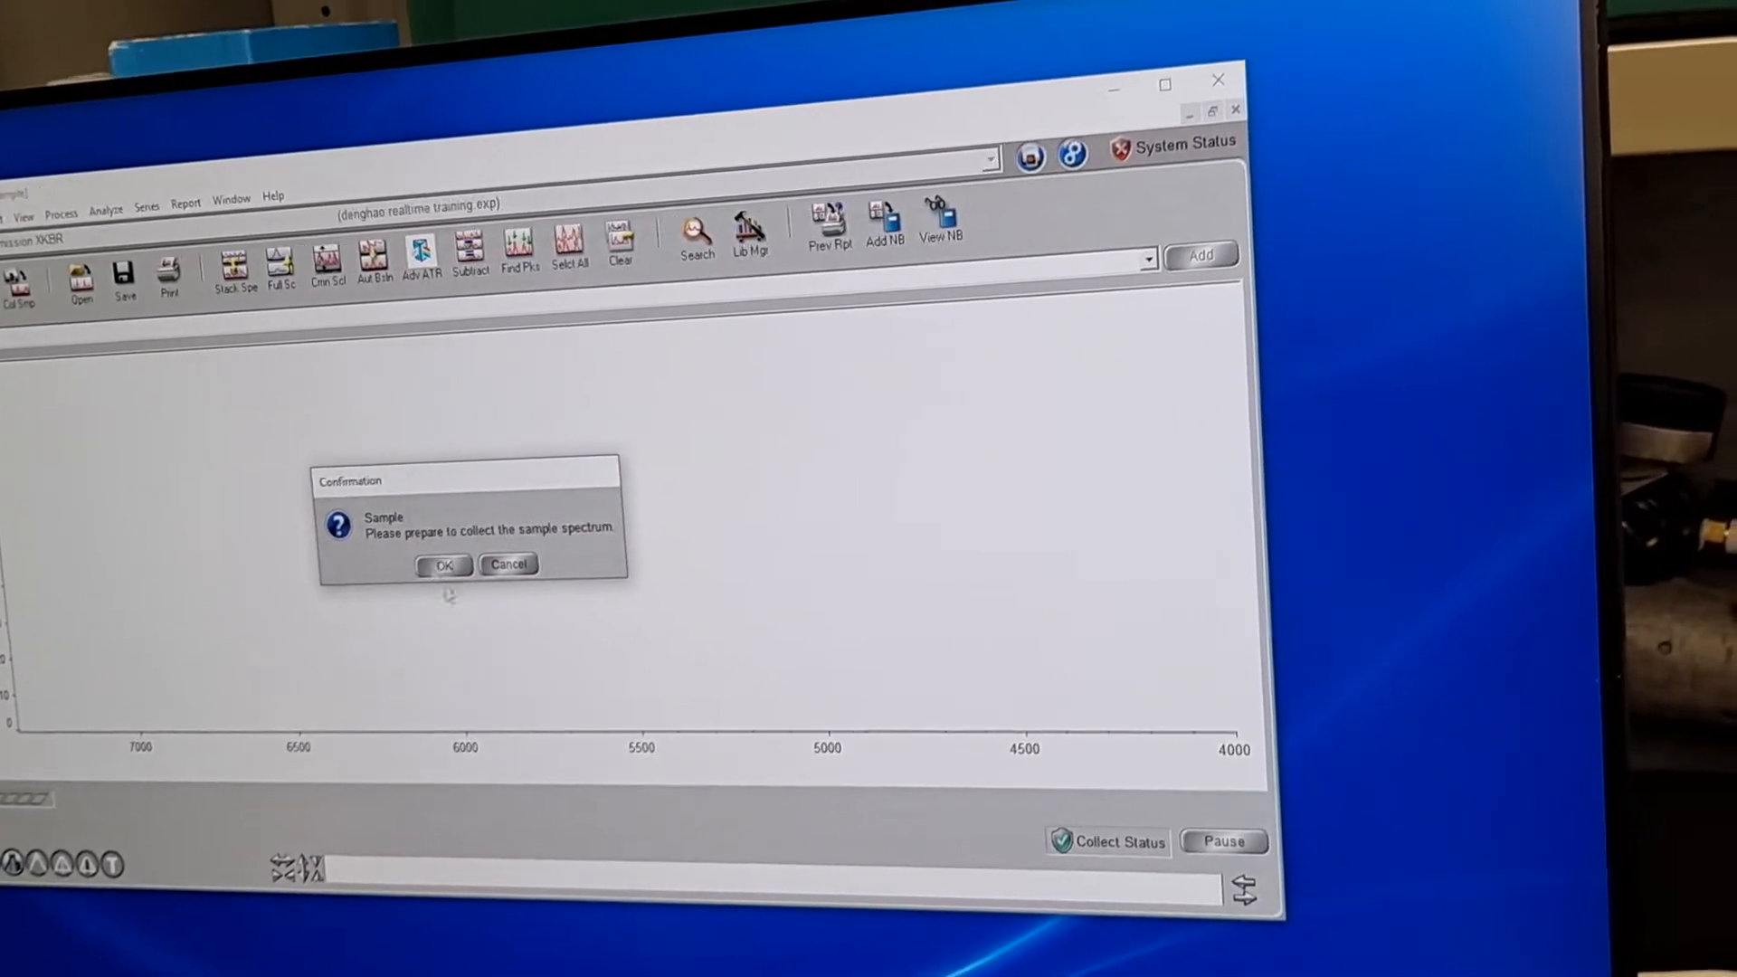
click(443, 565)
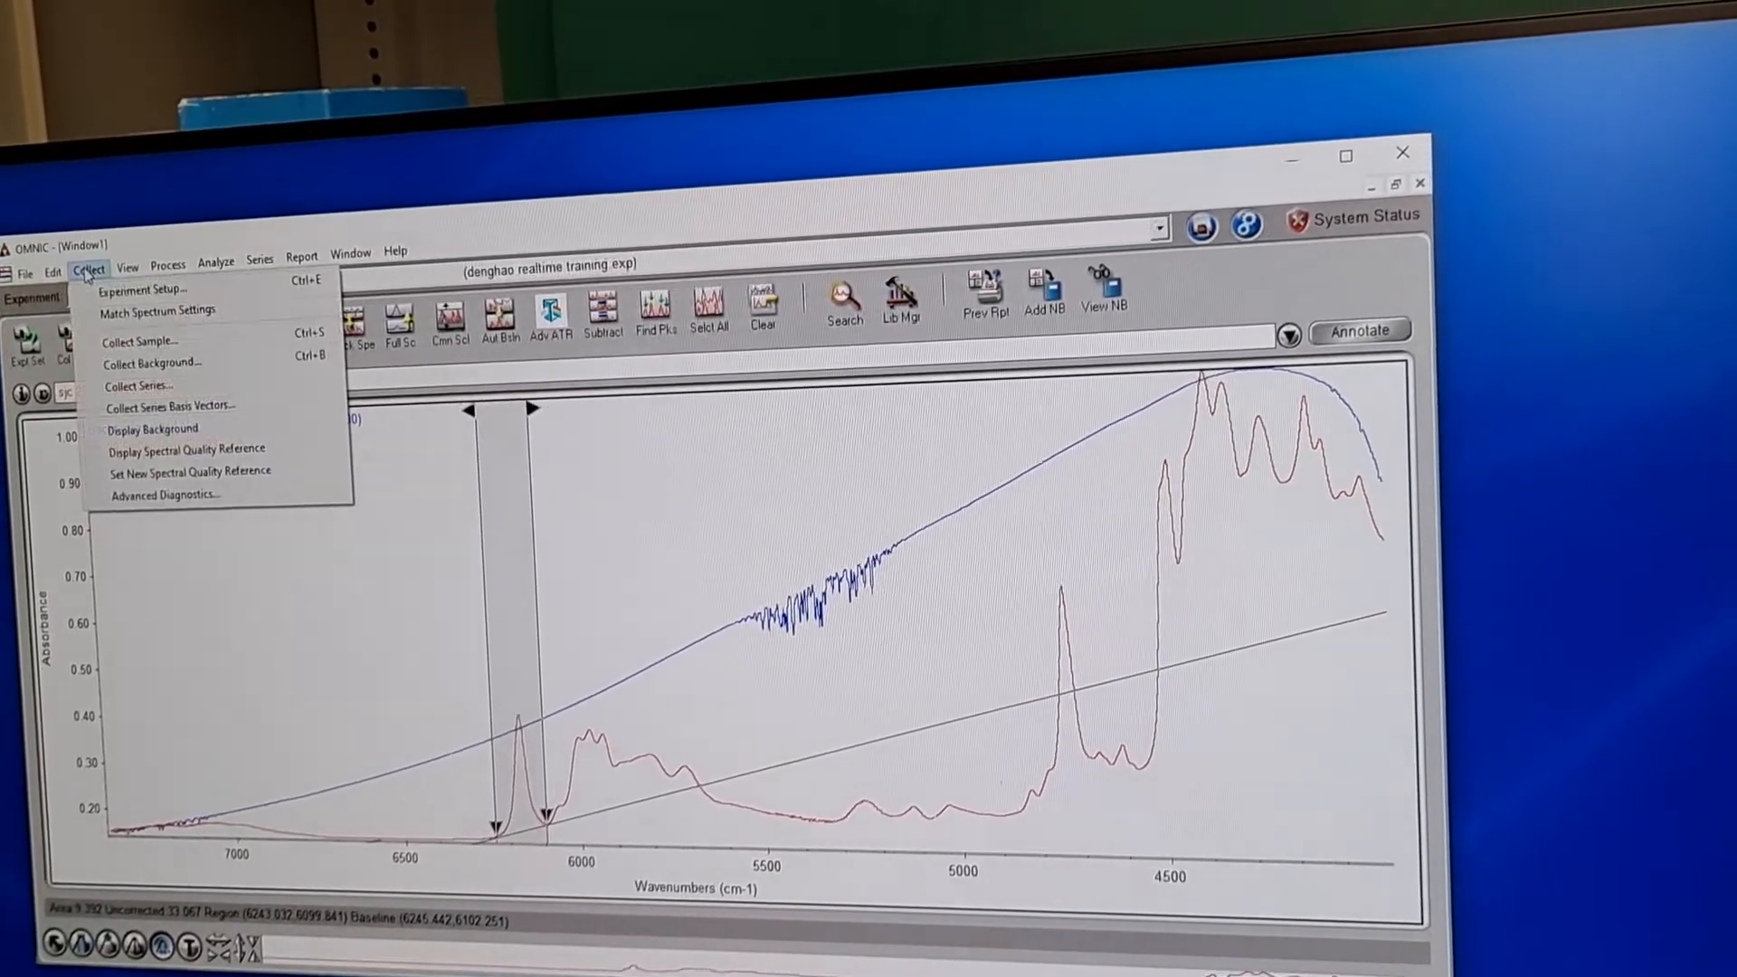
- Bring up the experiment settings showing 2 scans, resolution 4 and absorbance output
click(137, 386)
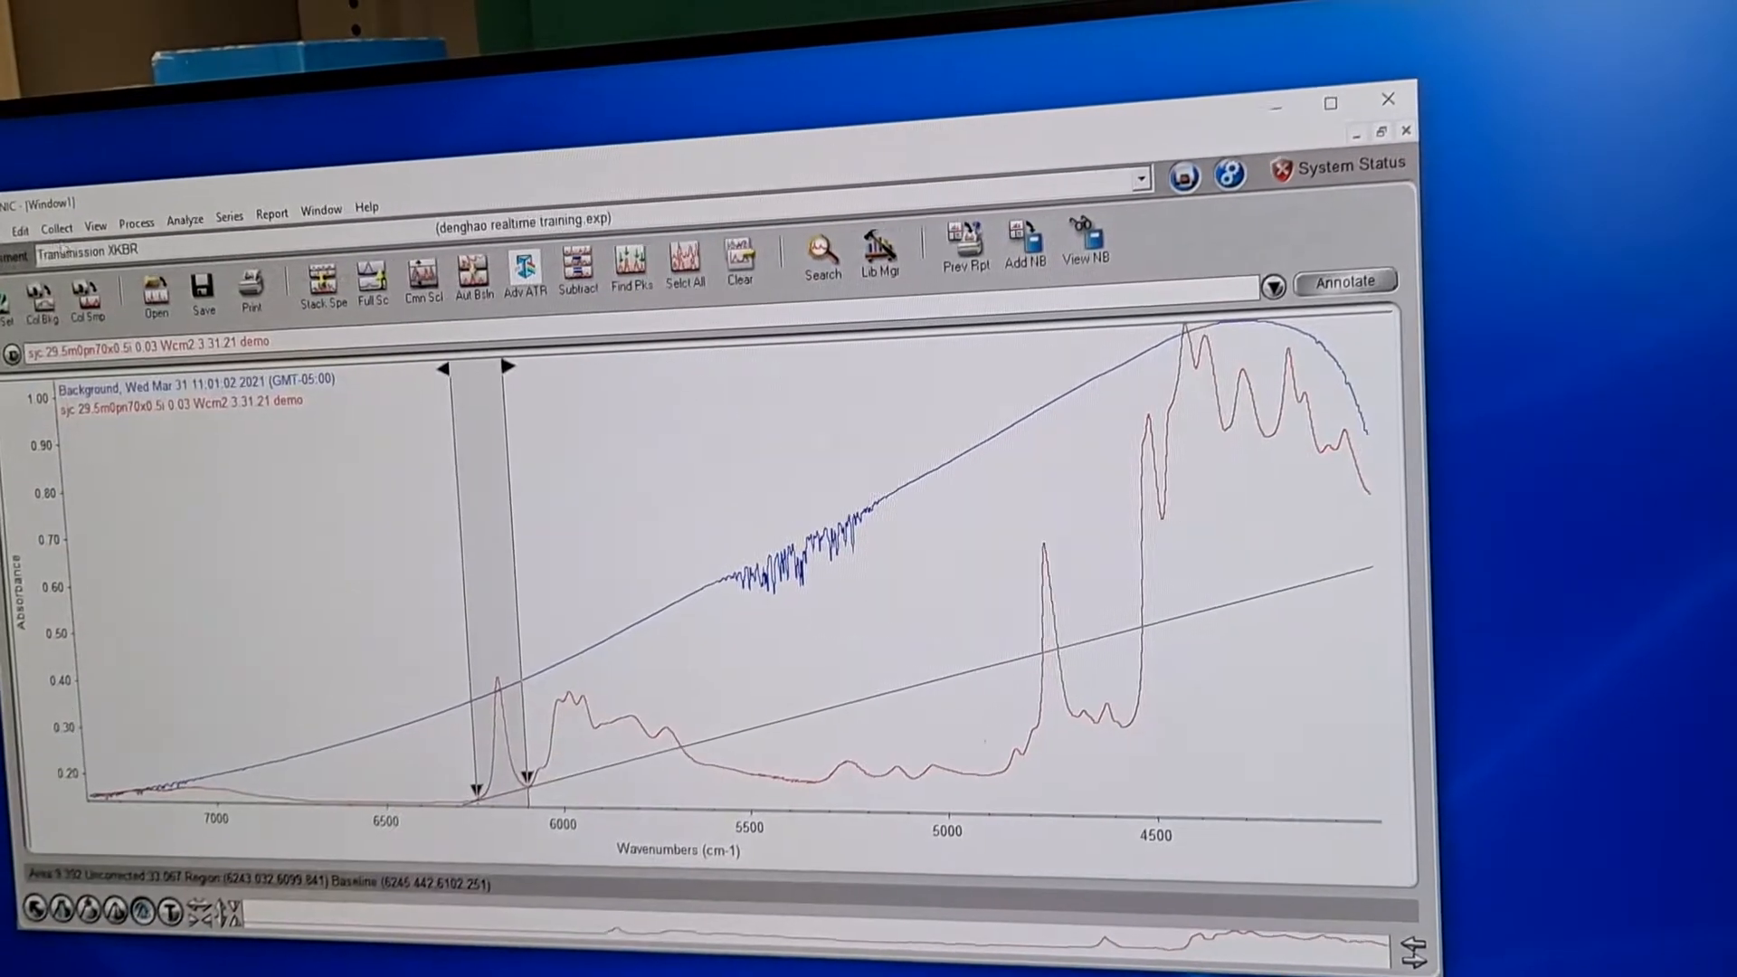
click(54, 231)
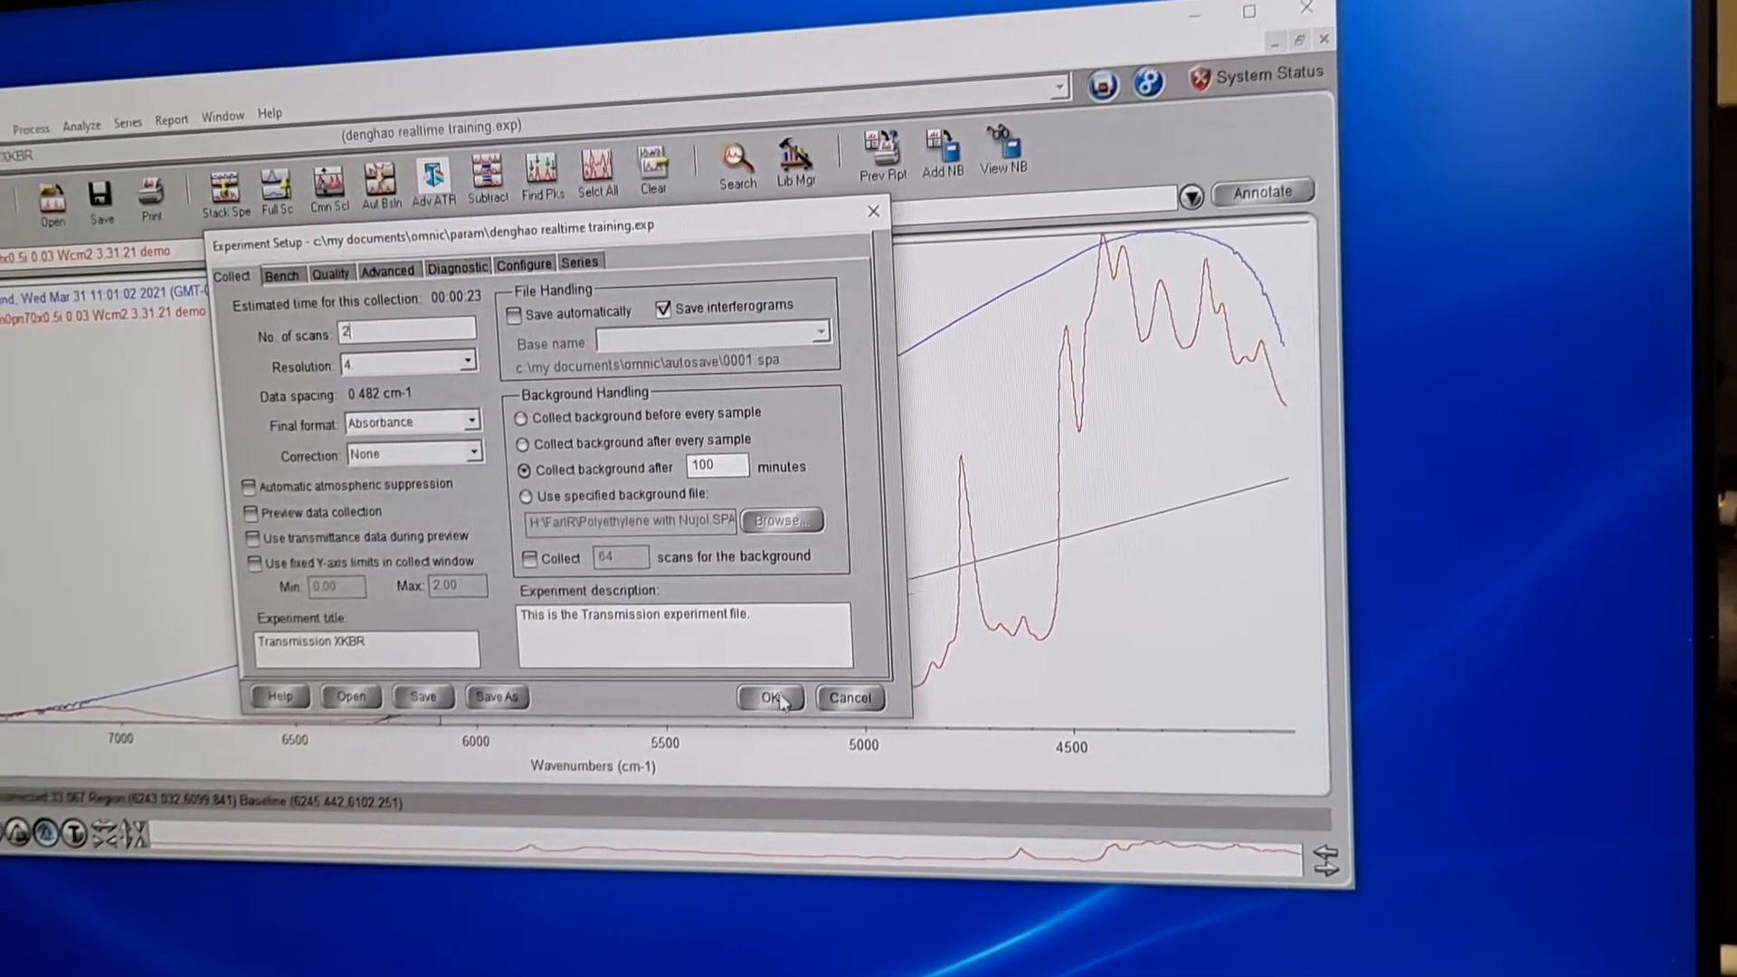
- Set the Series peak-area region to 6243.032–6099.841 with its baseline and select the 60-minute save entry
click(769, 698)
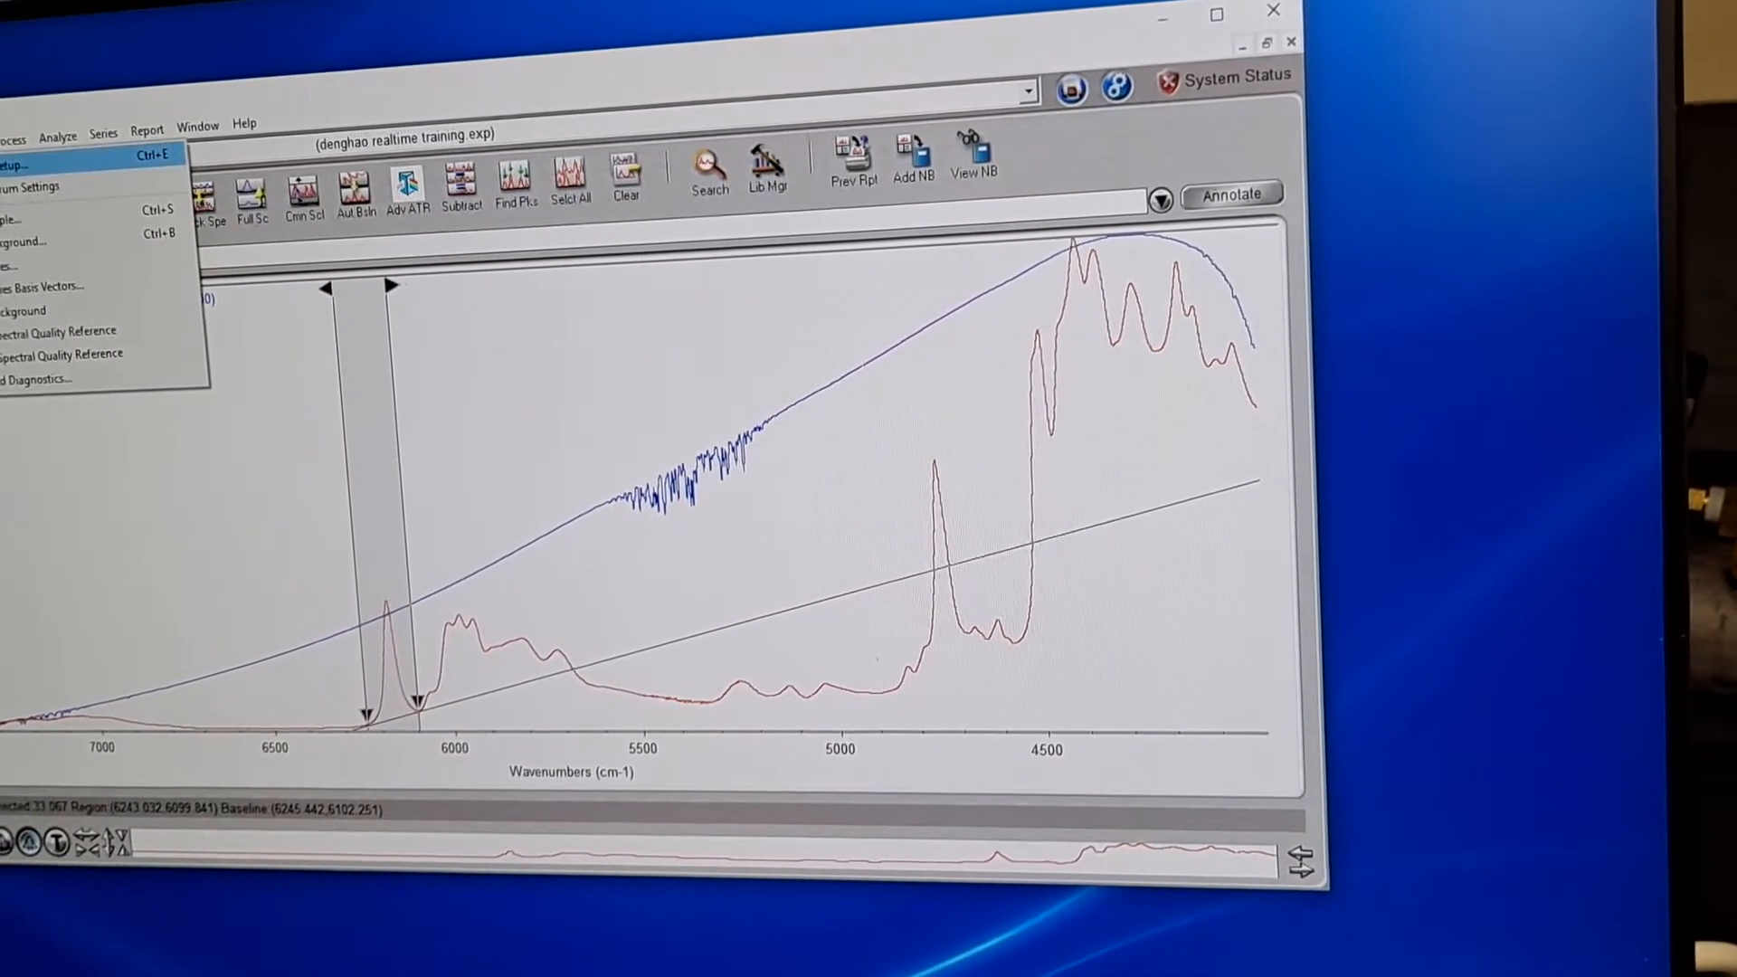
click(16, 164)
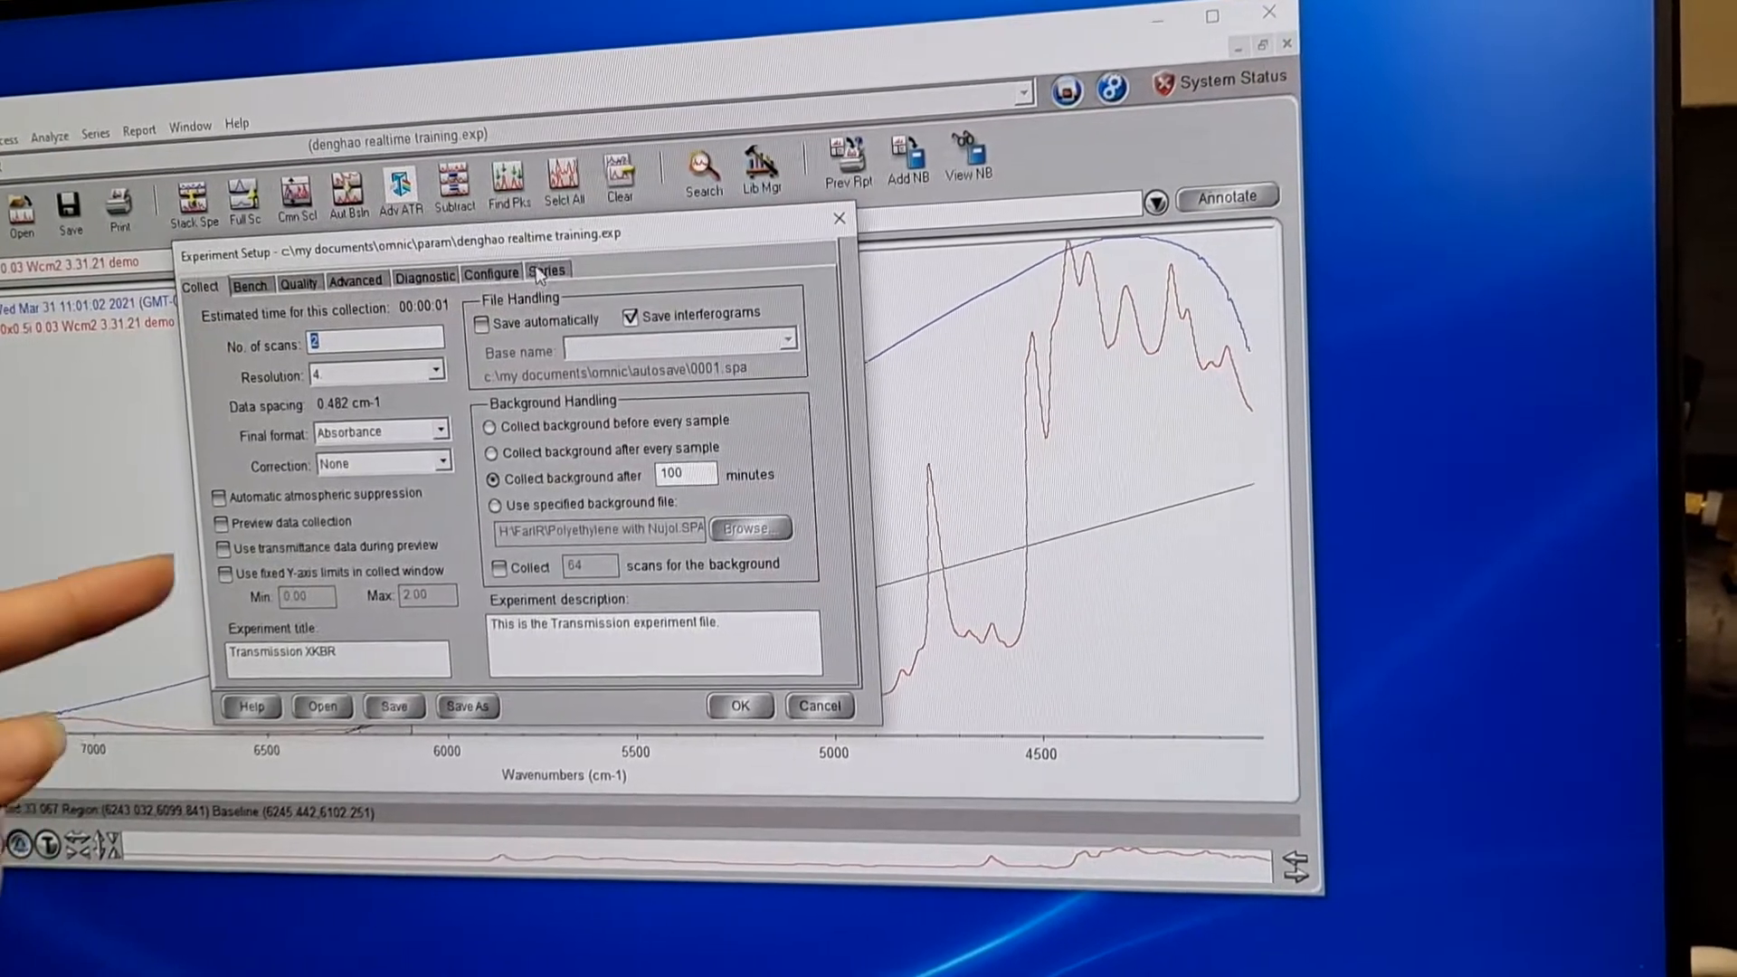
click(548, 271)
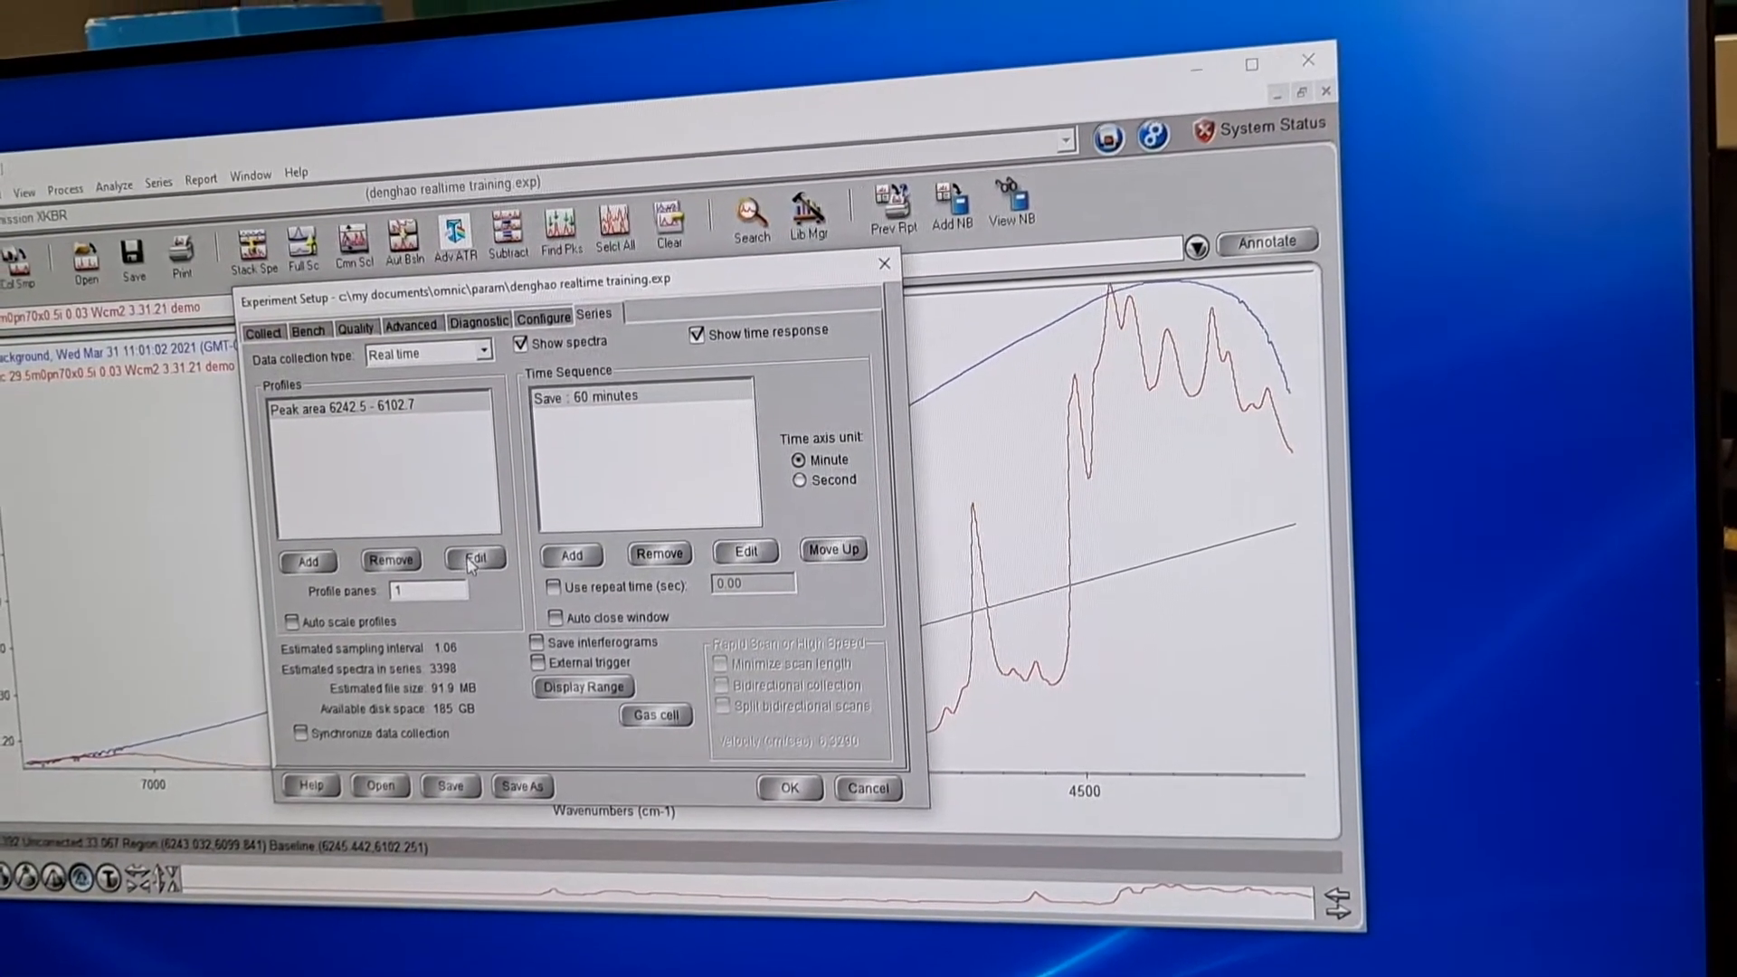
click(475, 556)
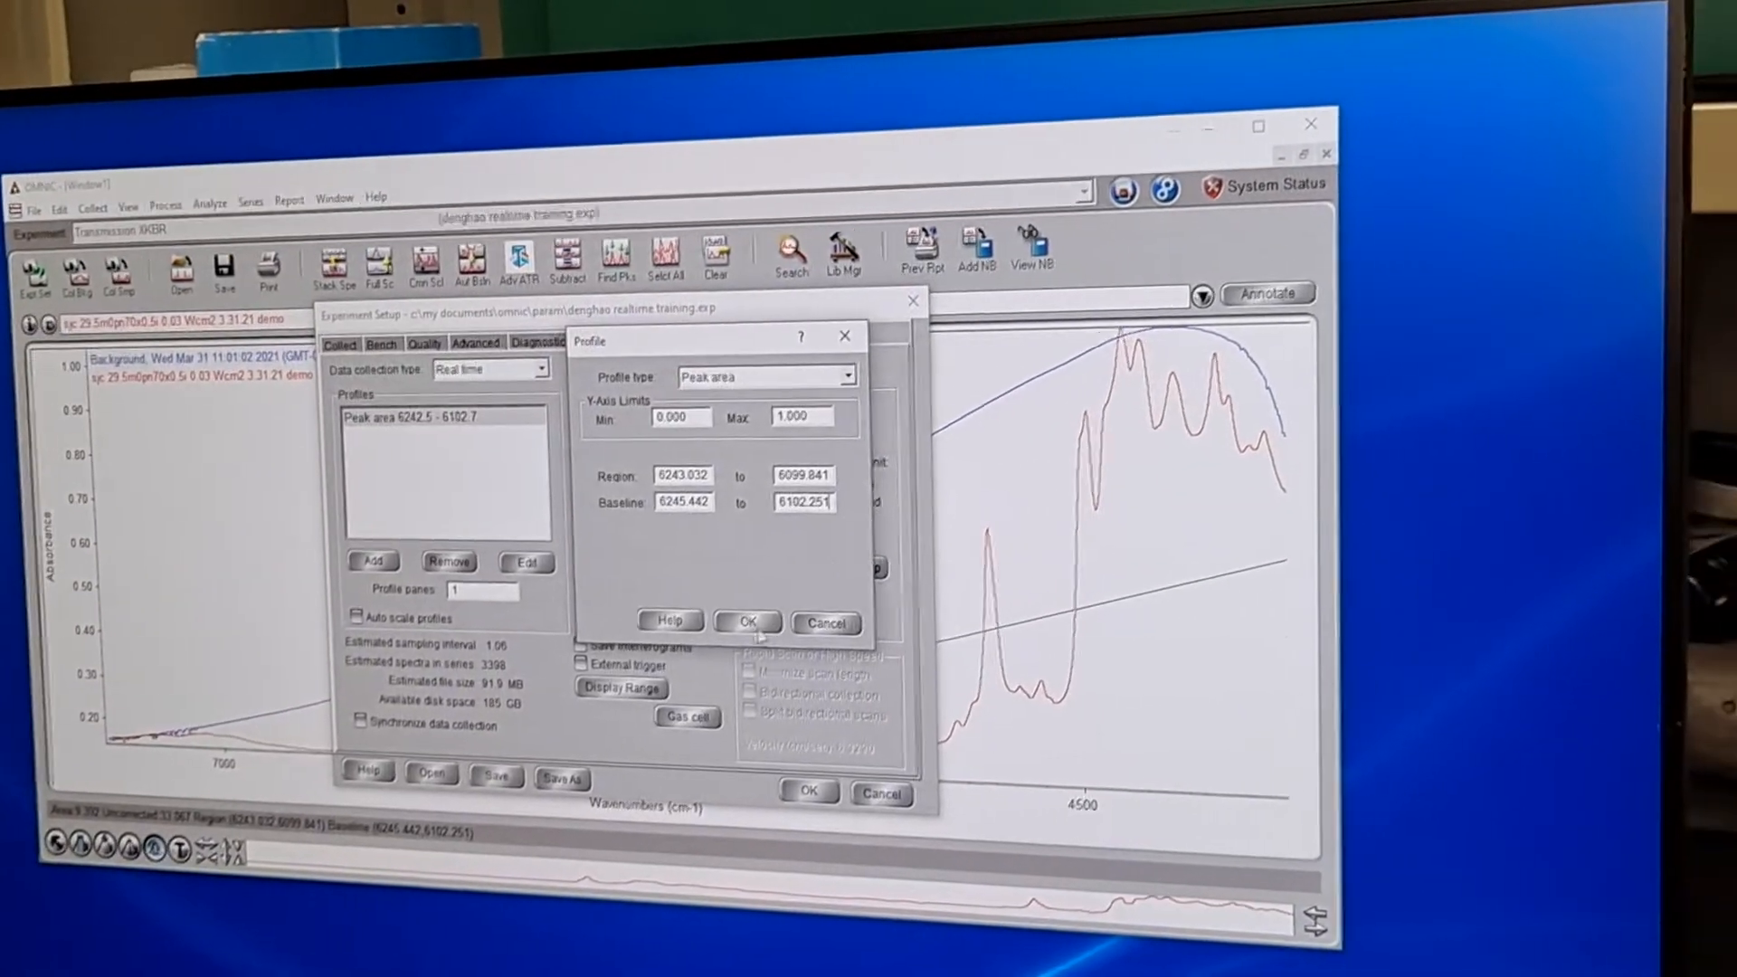
click(747, 622)
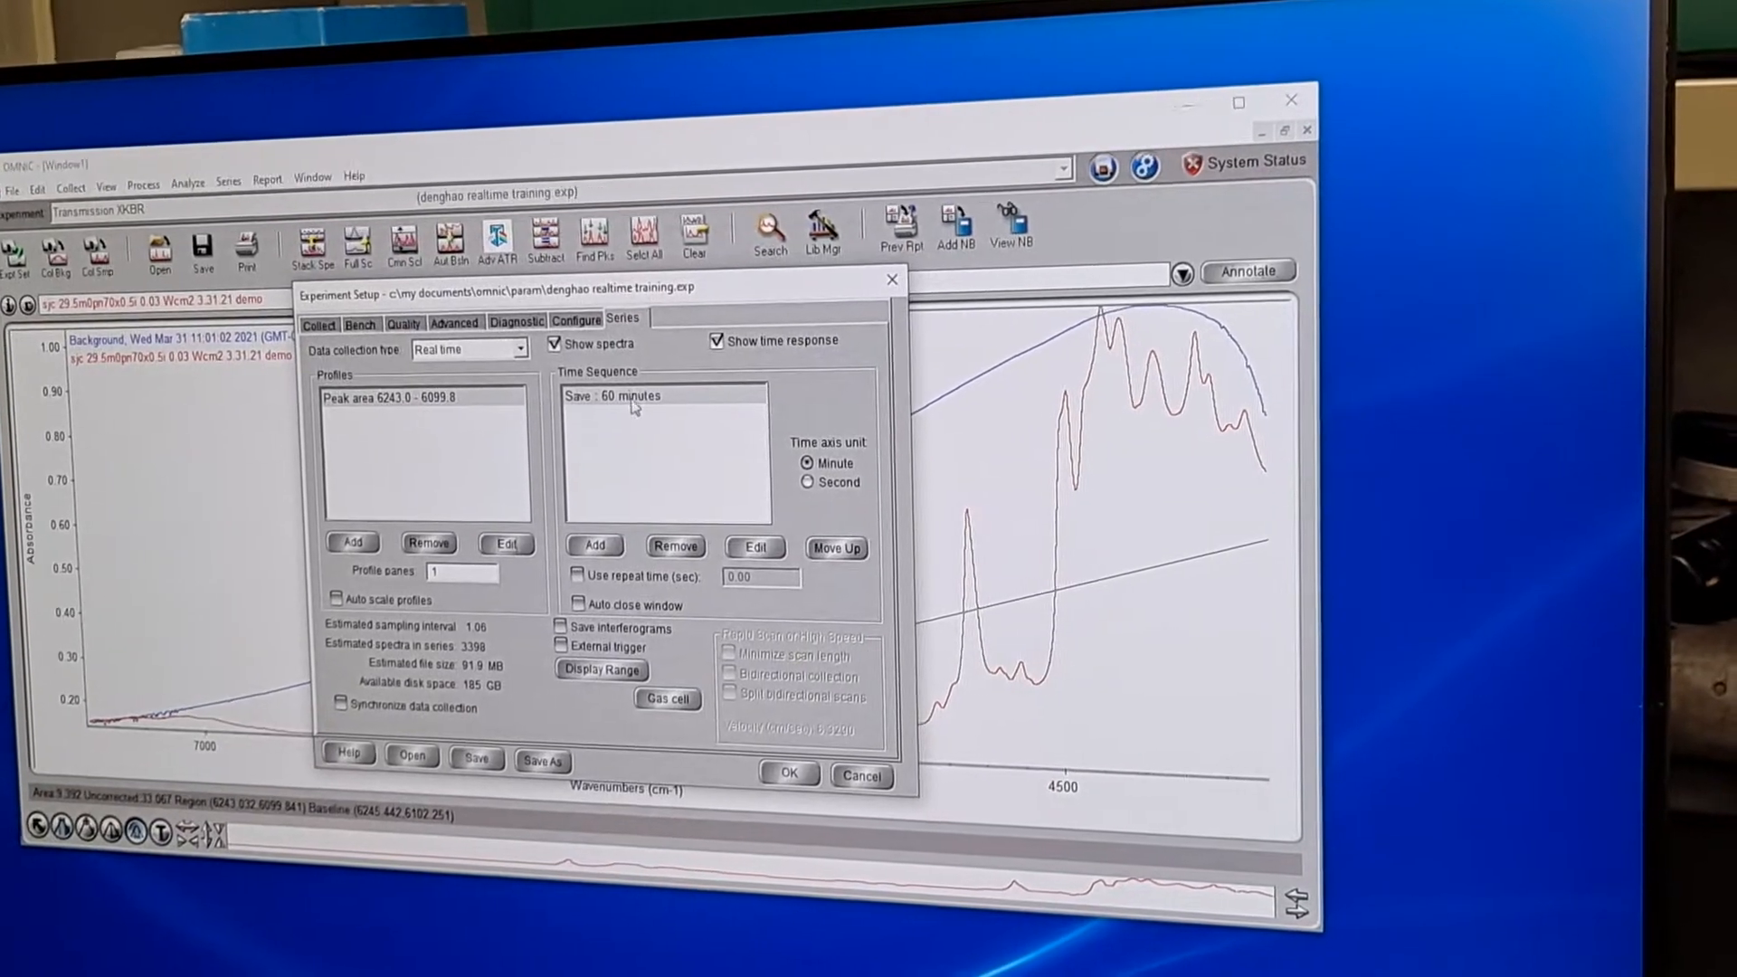
click(754, 548)
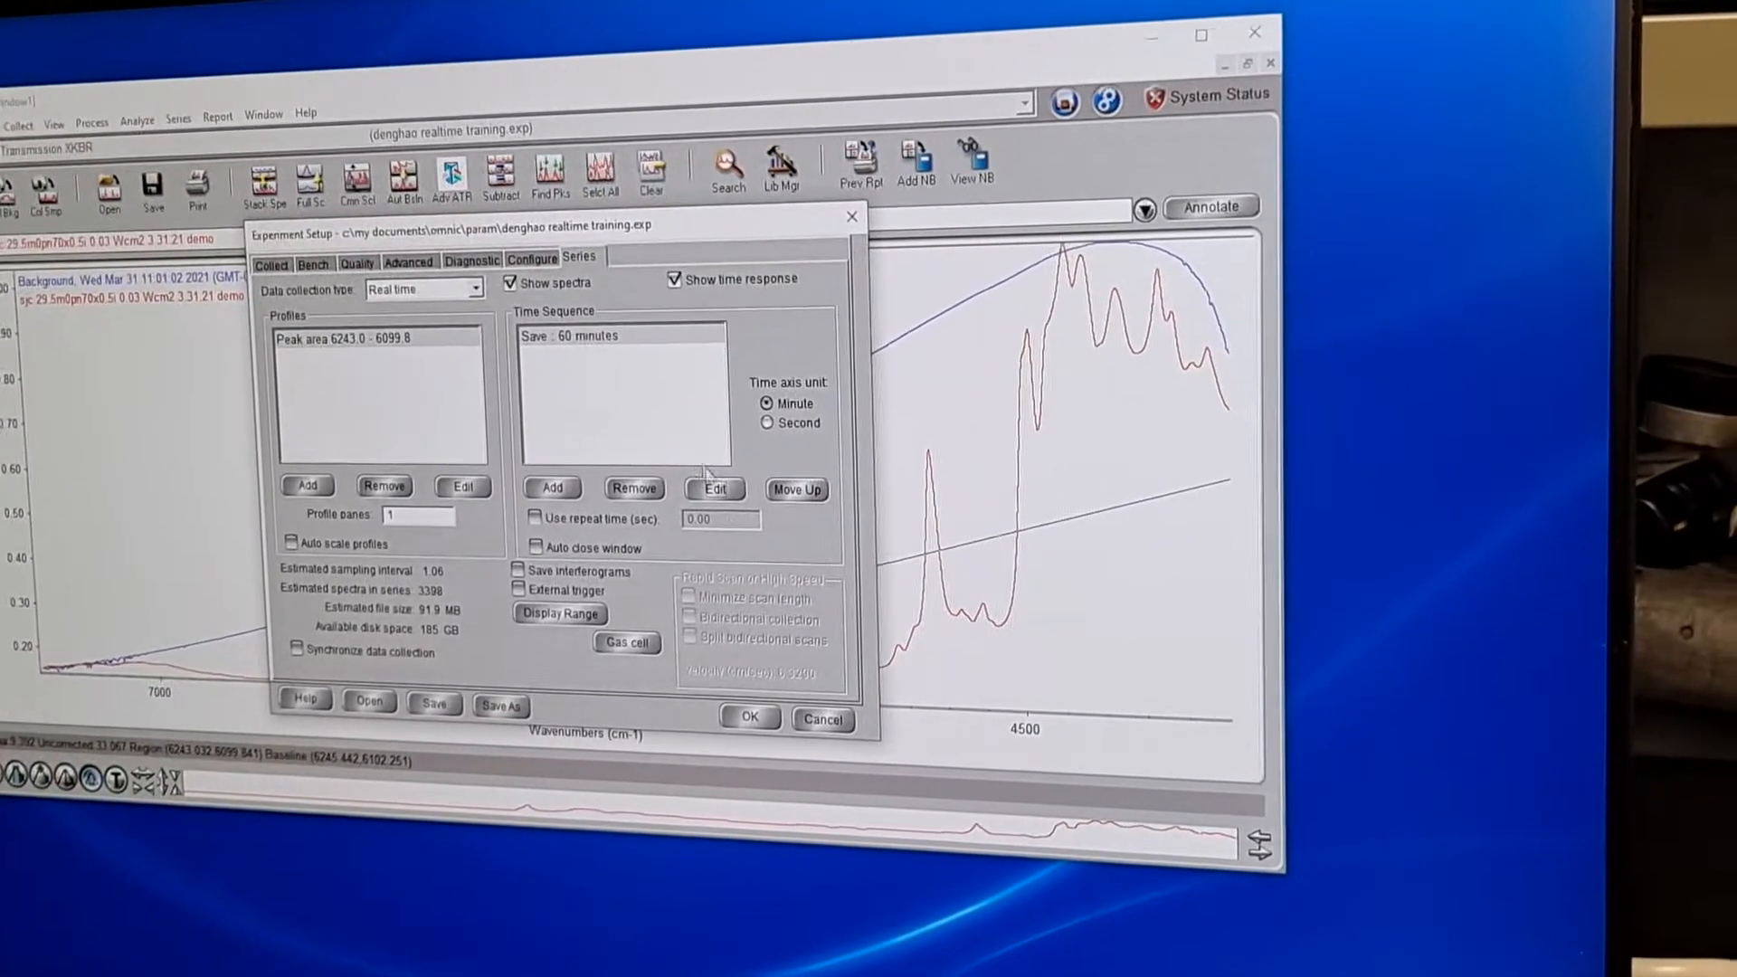
click(821, 721)
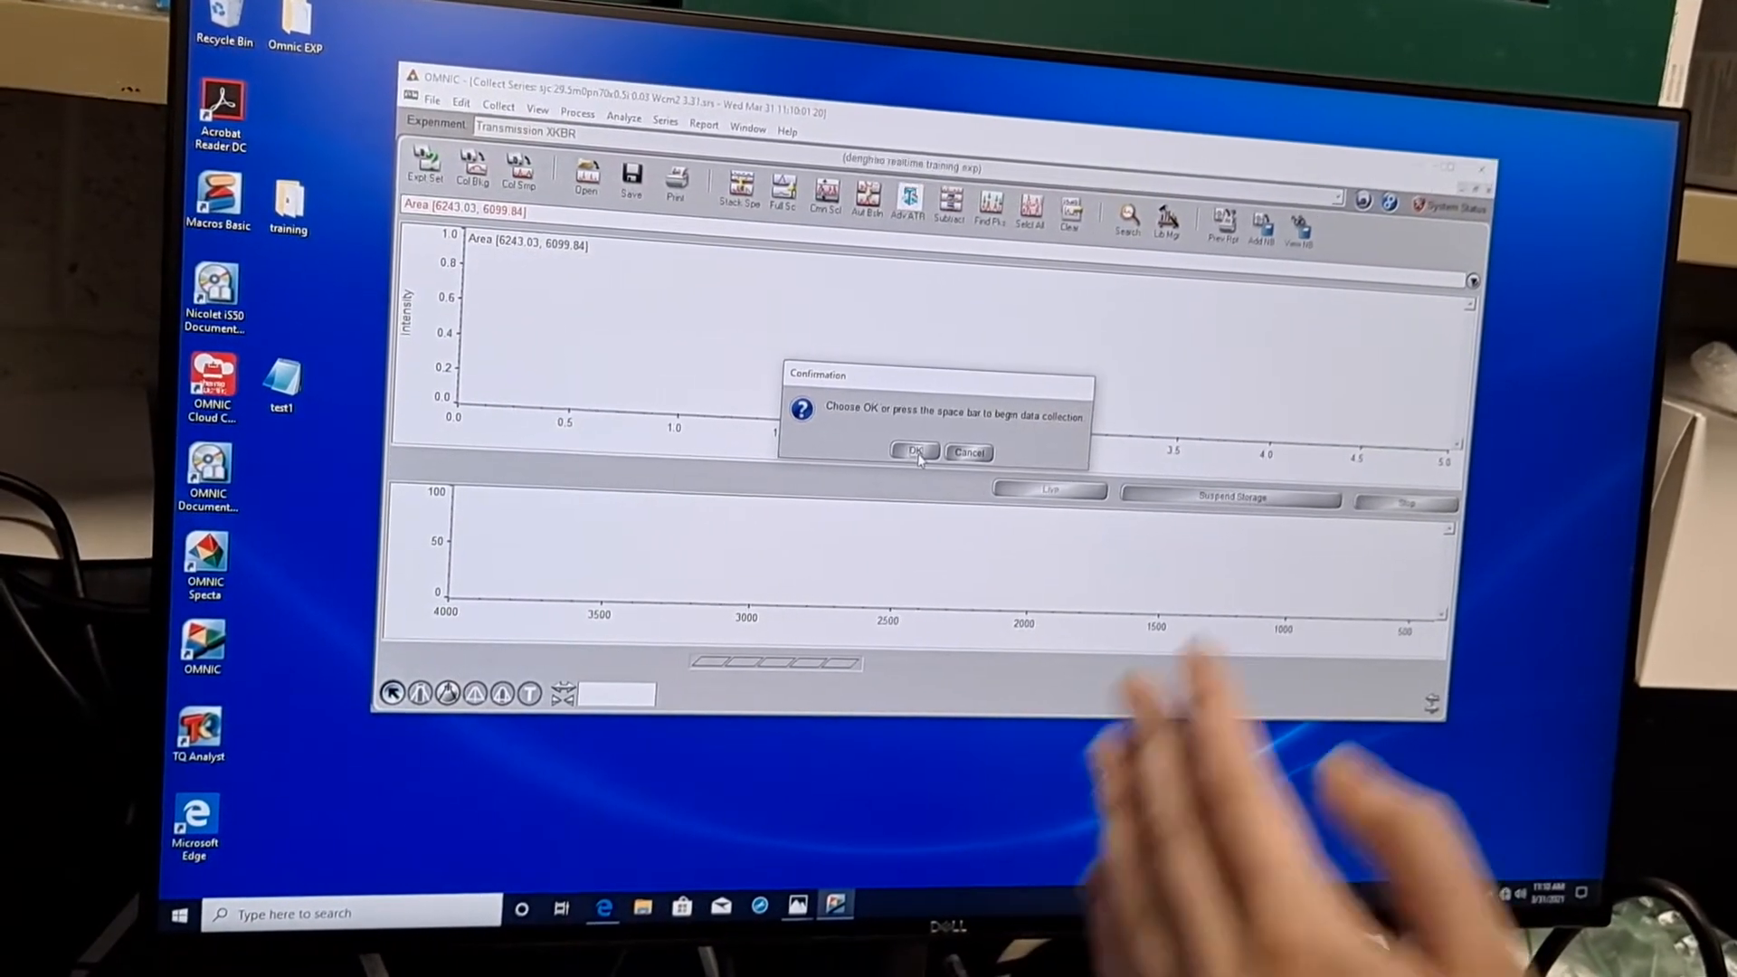
- Confirm to begin the series run, plotting the 6243.03–6099.84 peak area on a 60-minute axis
click(913, 453)
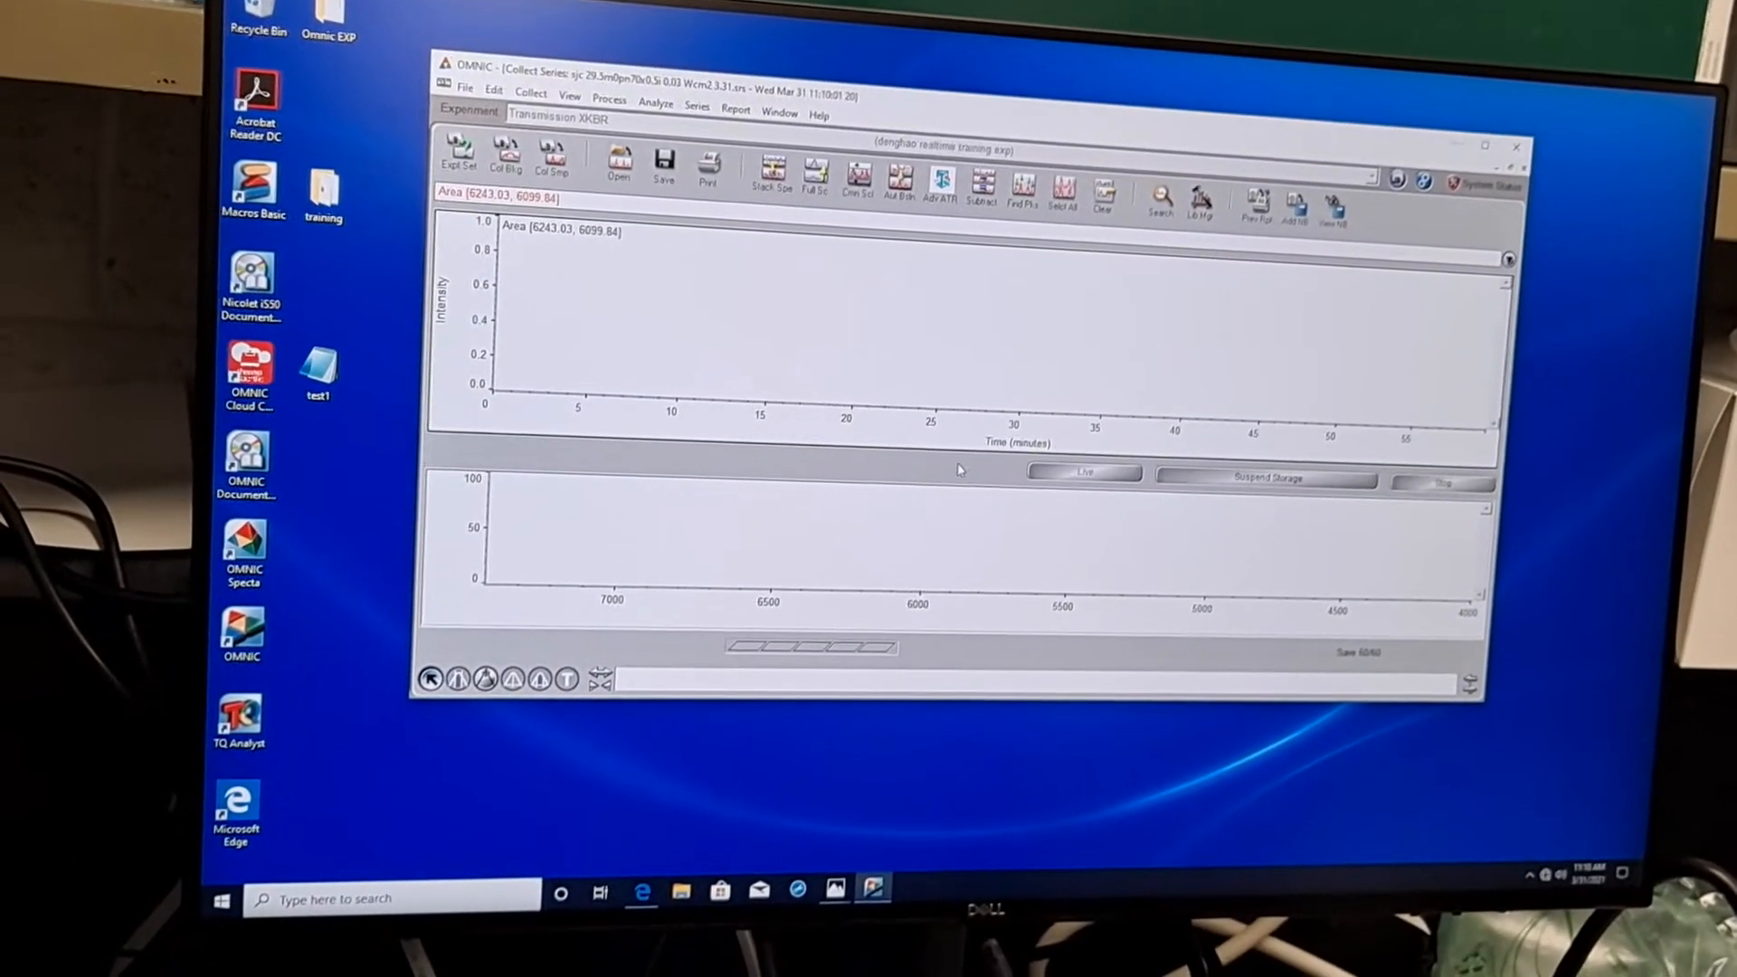